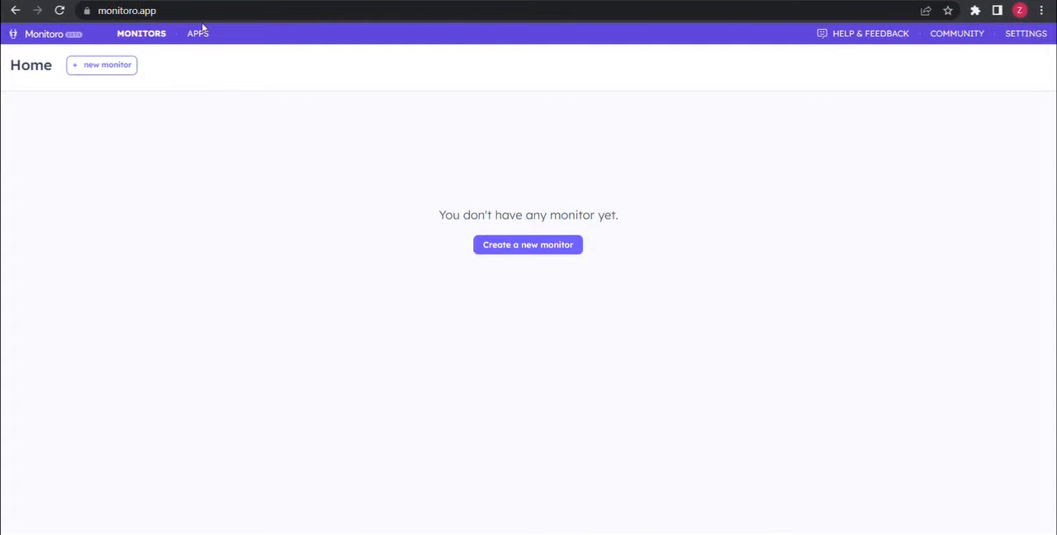
# - From Apps, start connecting a new account and choose Discord as the app
pyautogui.click(195, 33)
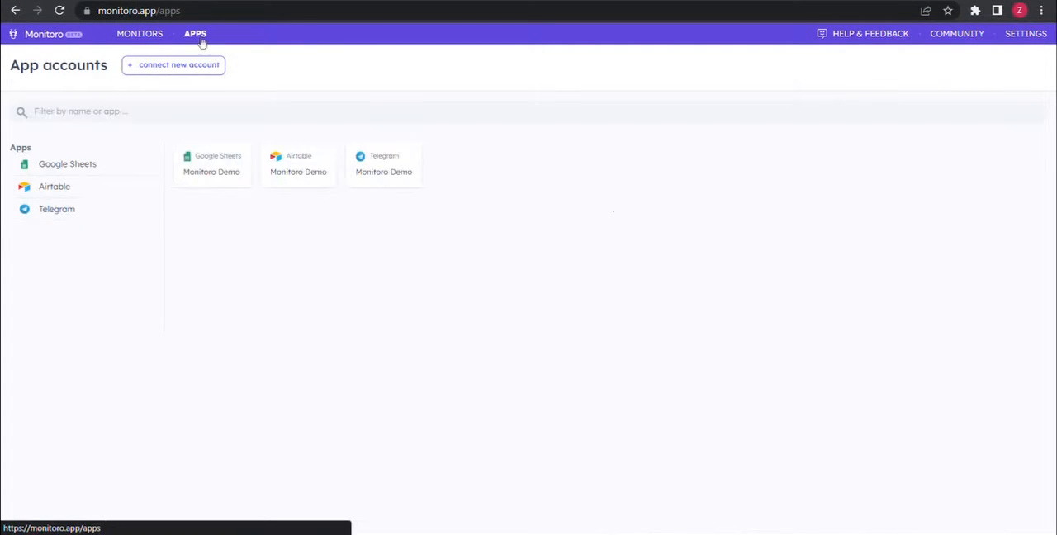
pyautogui.click(173, 66)
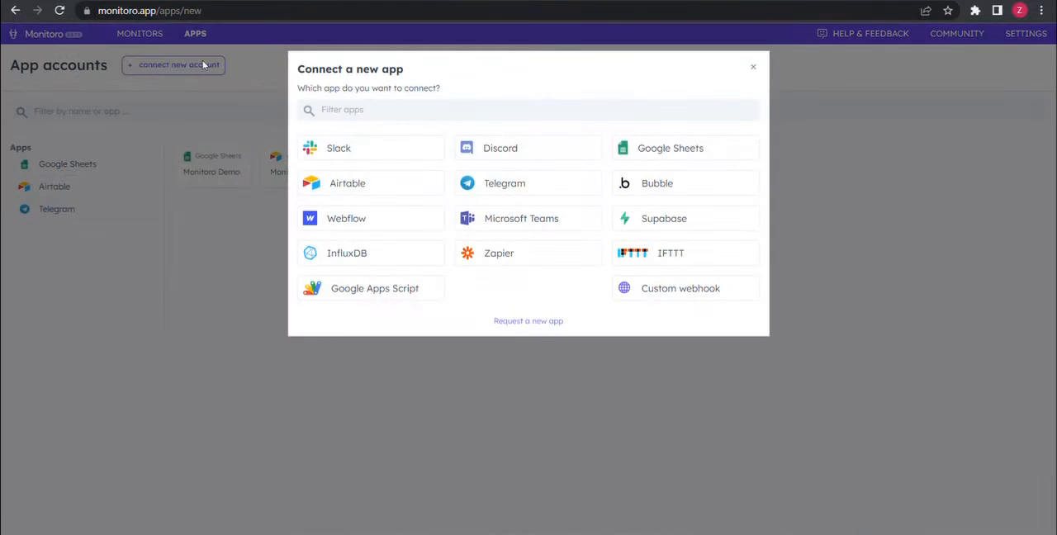
pyautogui.moveTo(469, 150)
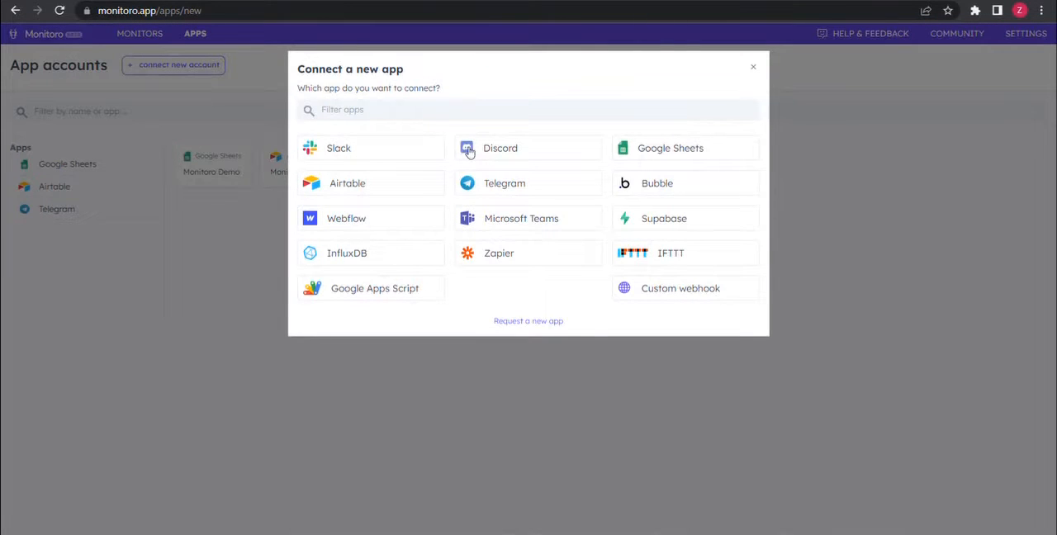
pyautogui.click(499, 149)
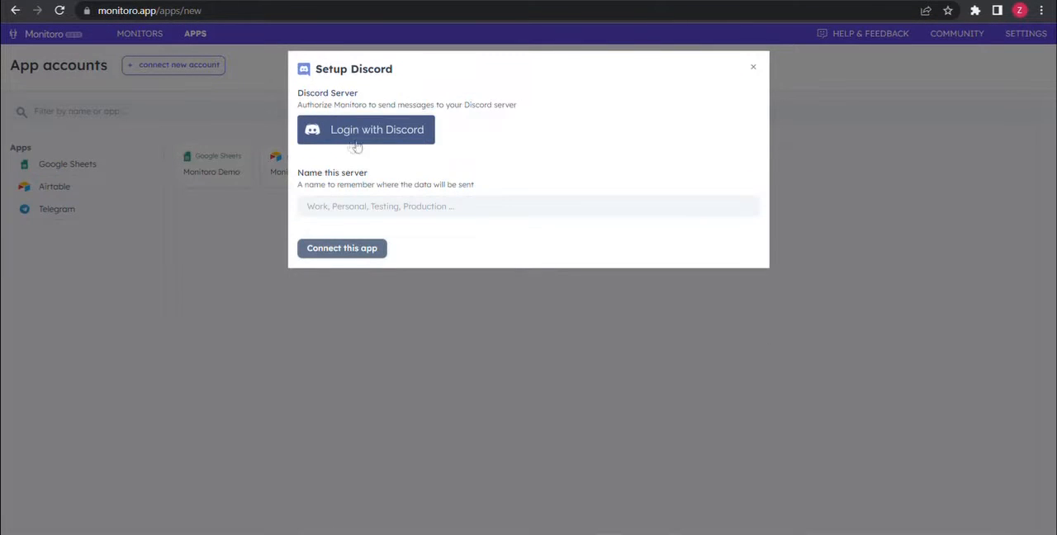
pyautogui.moveTo(335, 137)
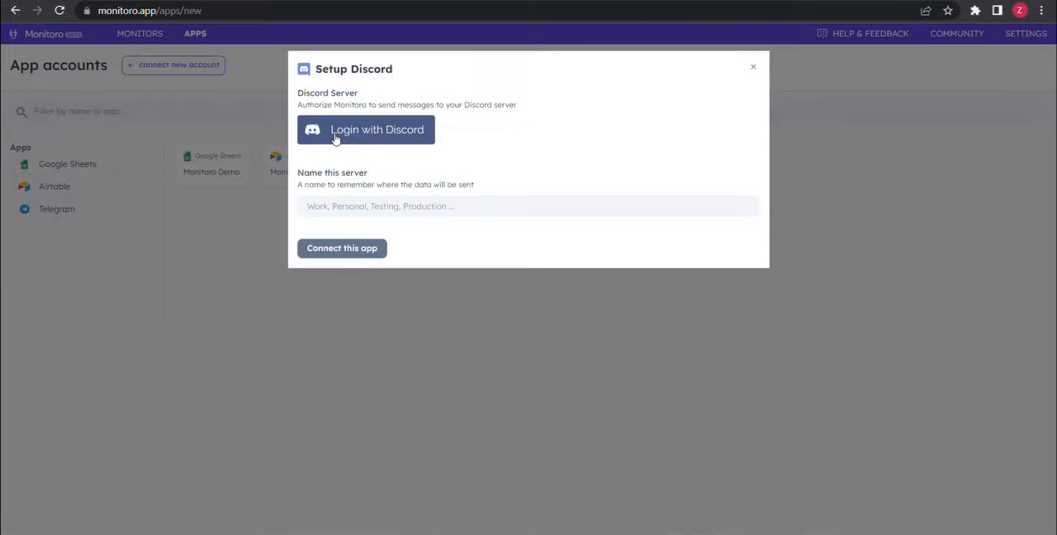
pyautogui.click(367, 129)
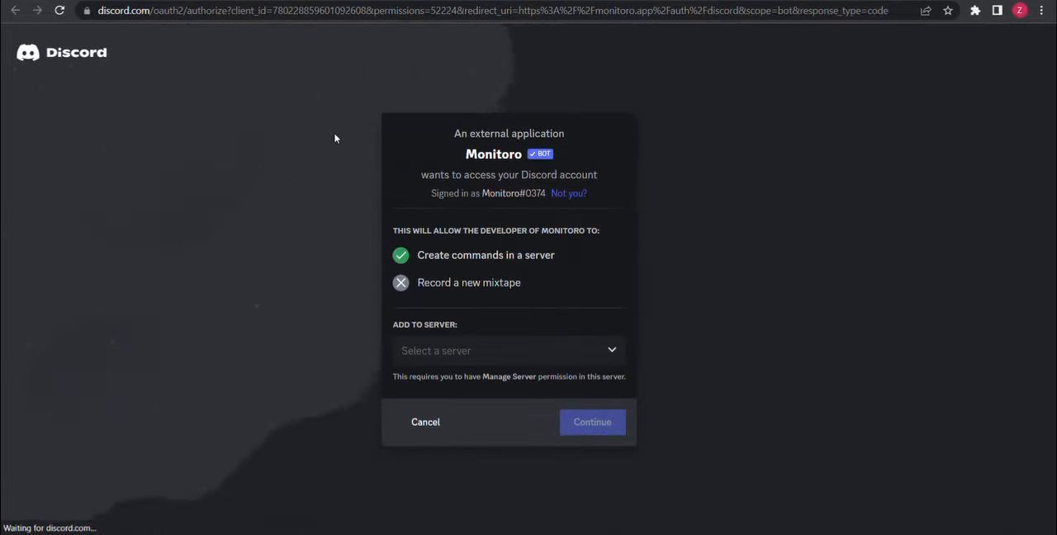
pyautogui.moveTo(512, 303)
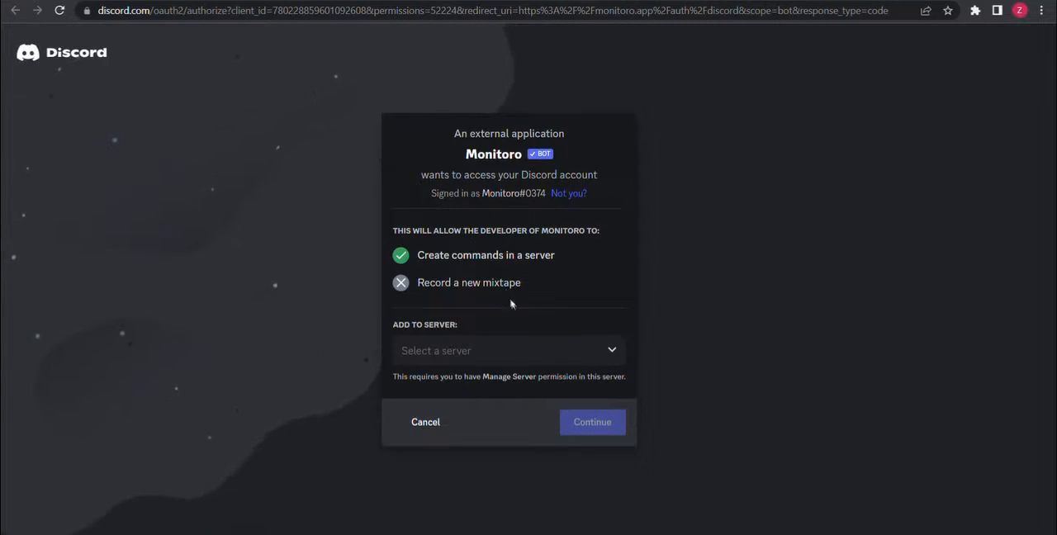
pyautogui.click(509, 350)
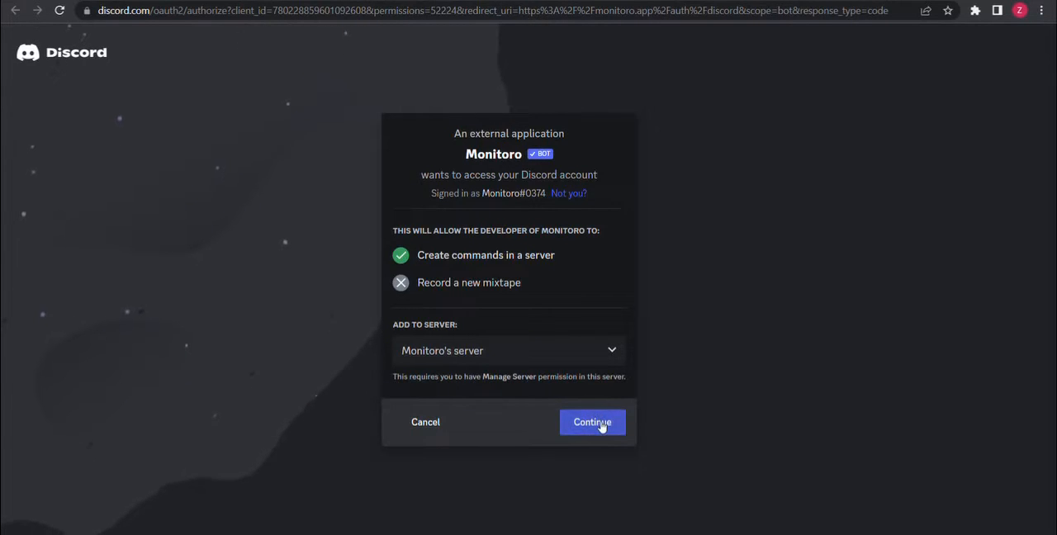
pyautogui.click(592, 421)
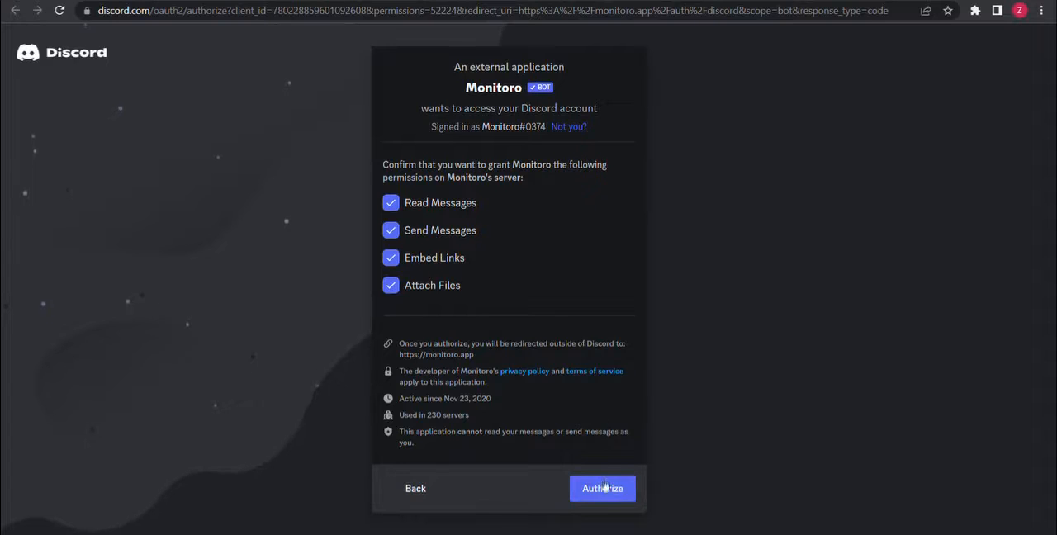
pyautogui.click(601, 488)
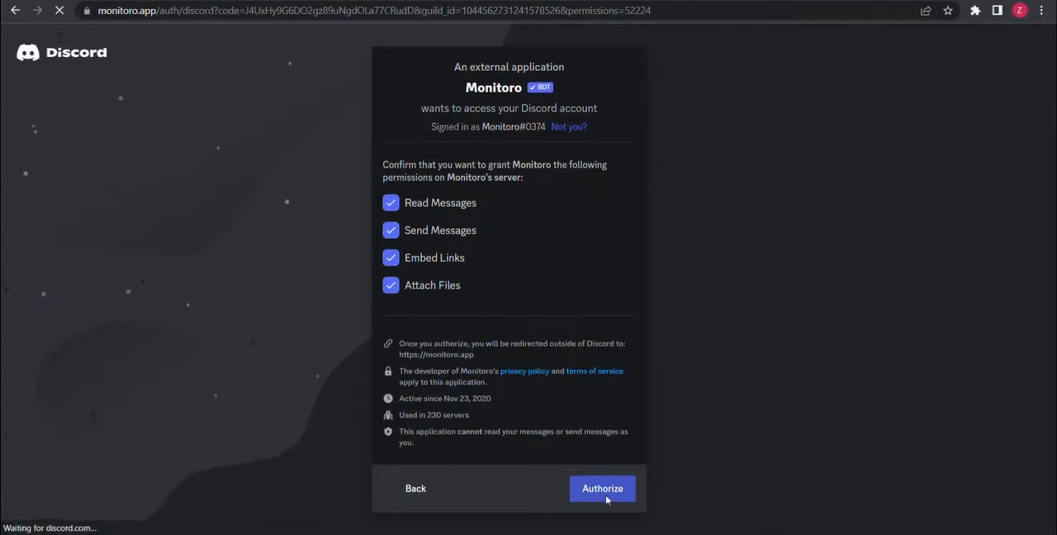
# - Name the server Monitoro Demo, connect the Discord app and dismiss the success message
pyautogui.click(601, 488)
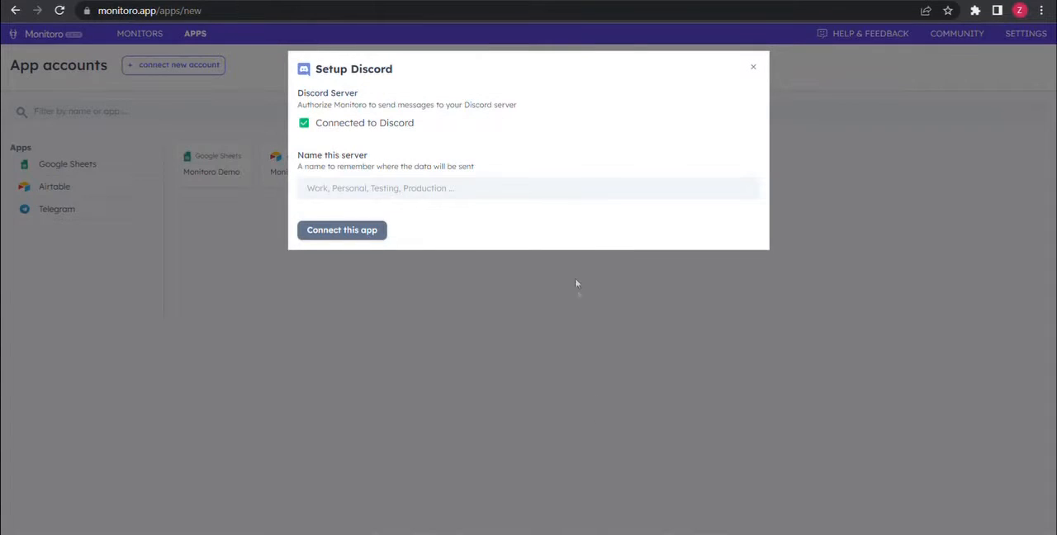
pyautogui.write('Mon')
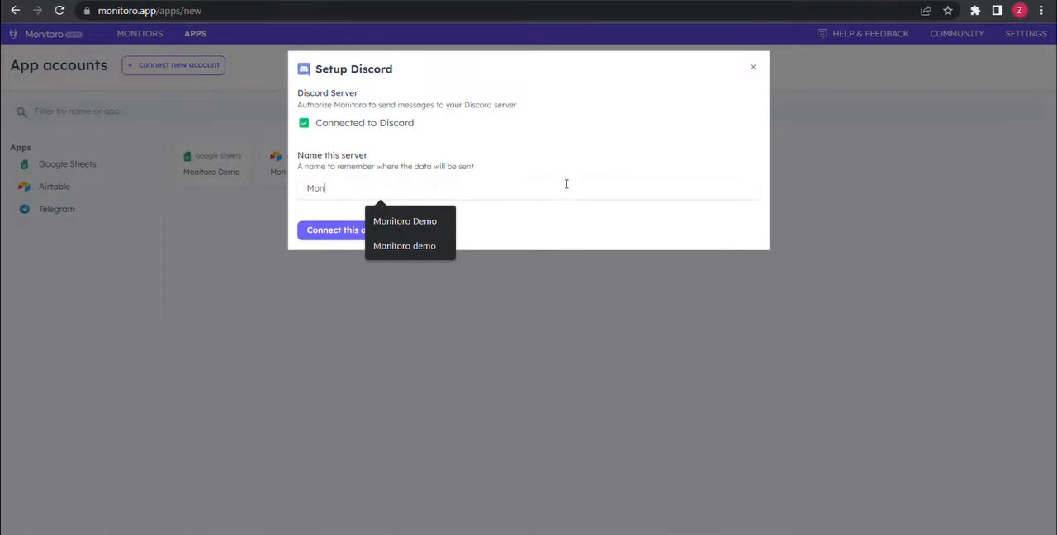
pyautogui.click(404, 221)
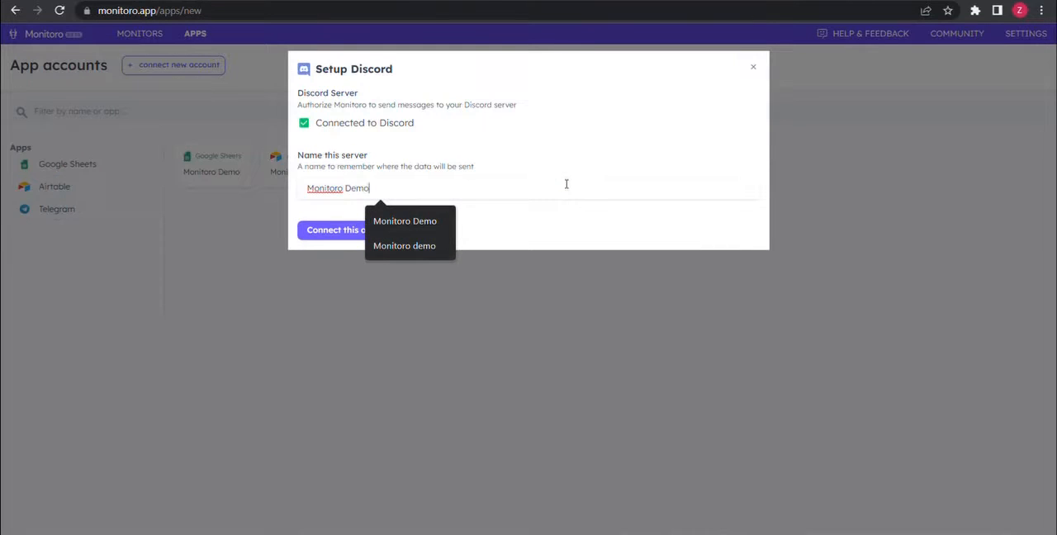
pyautogui.click(334, 229)
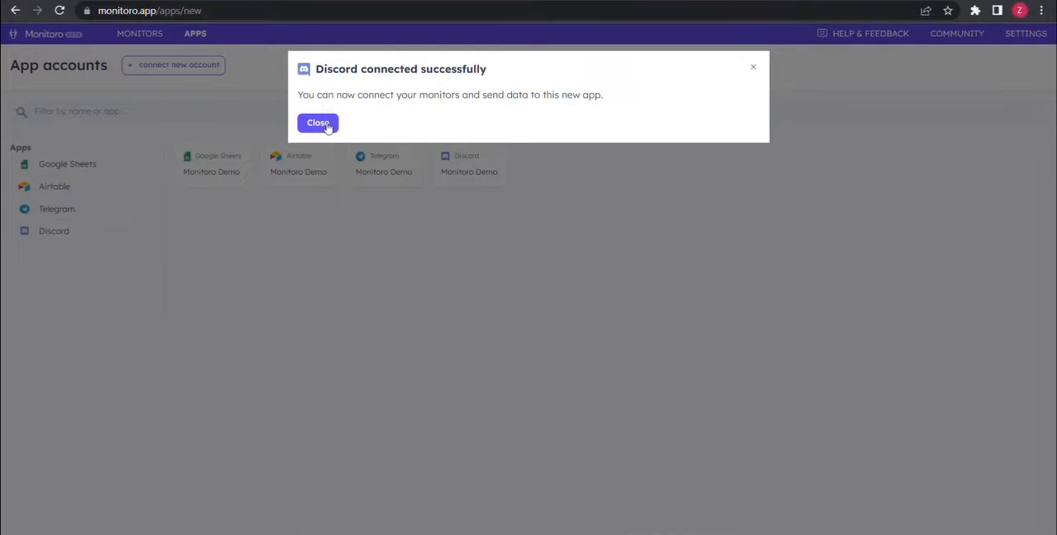
pyautogui.click(317, 122)
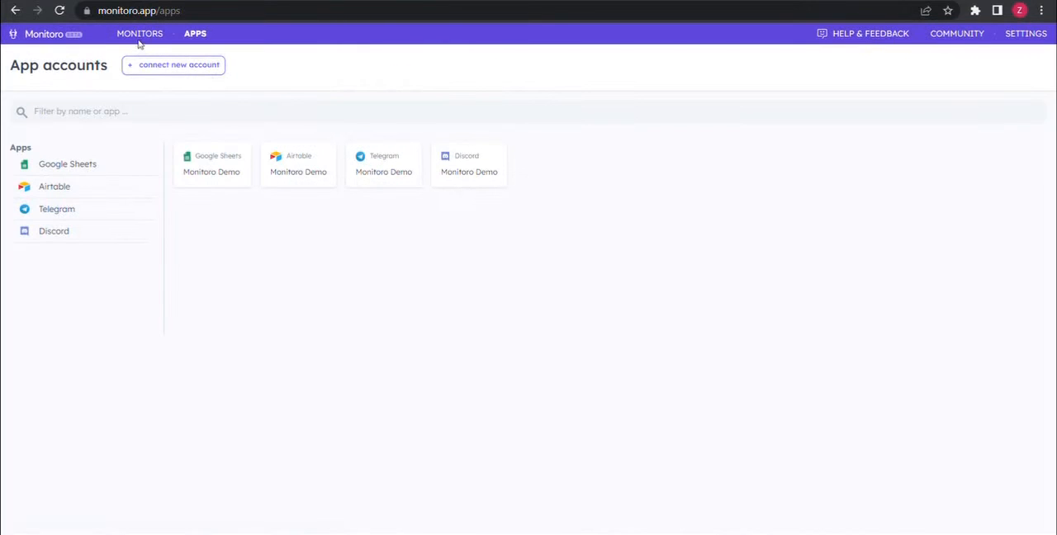
# - Create a monitor named Price that runs on my own machine
pyautogui.click(139, 33)
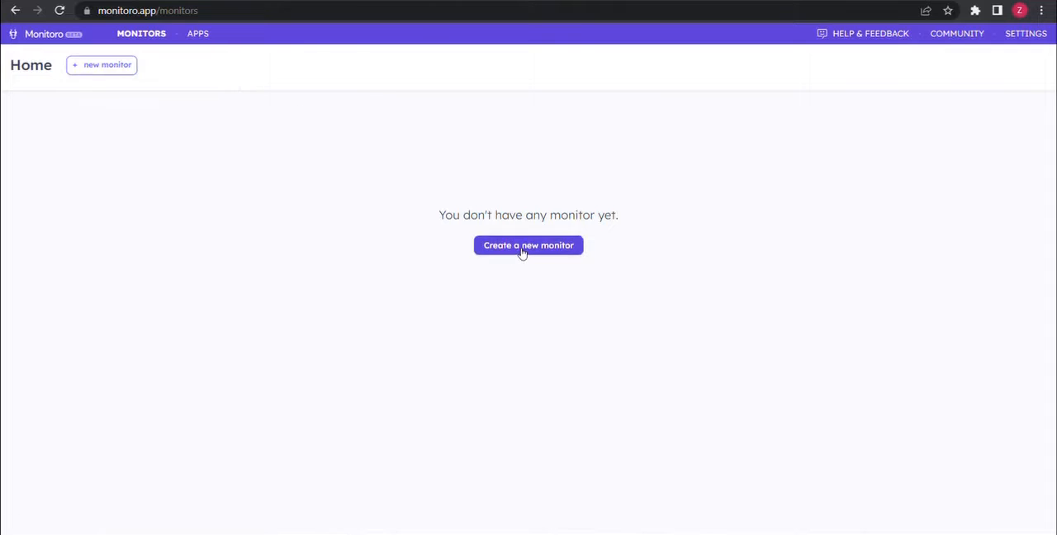
pyautogui.click(529, 244)
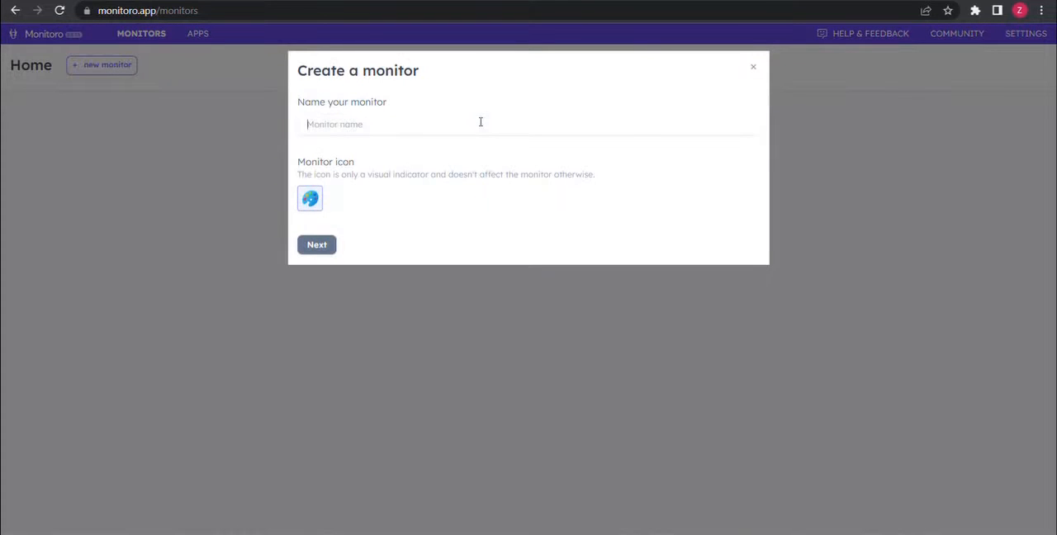
pyautogui.write('Price')
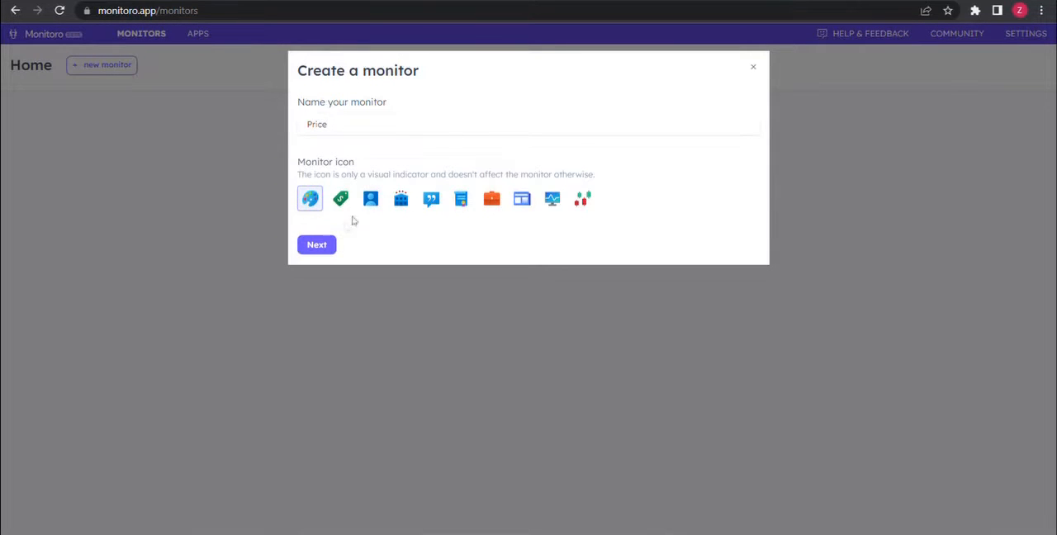
pyautogui.click(317, 244)
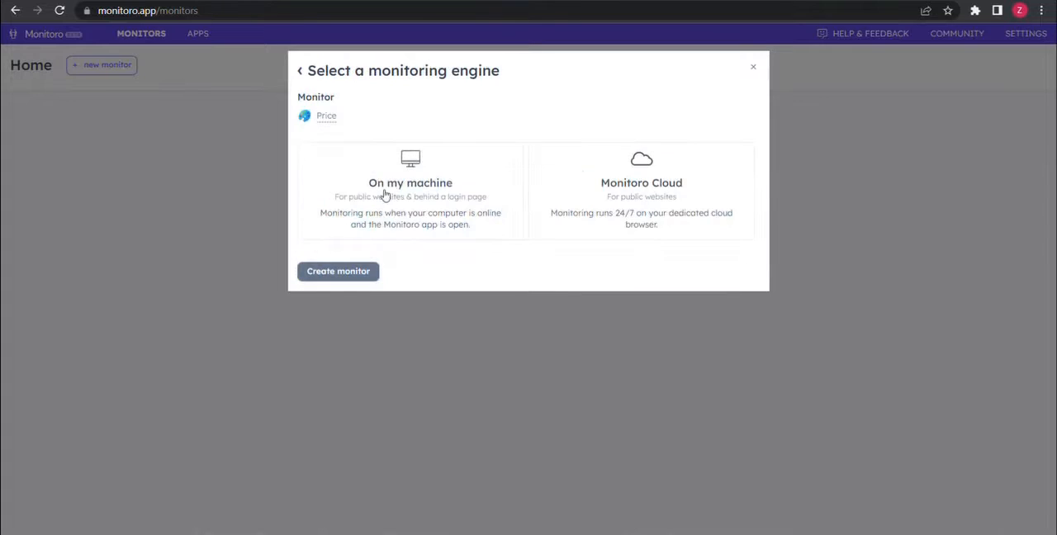
pyautogui.click(409, 190)
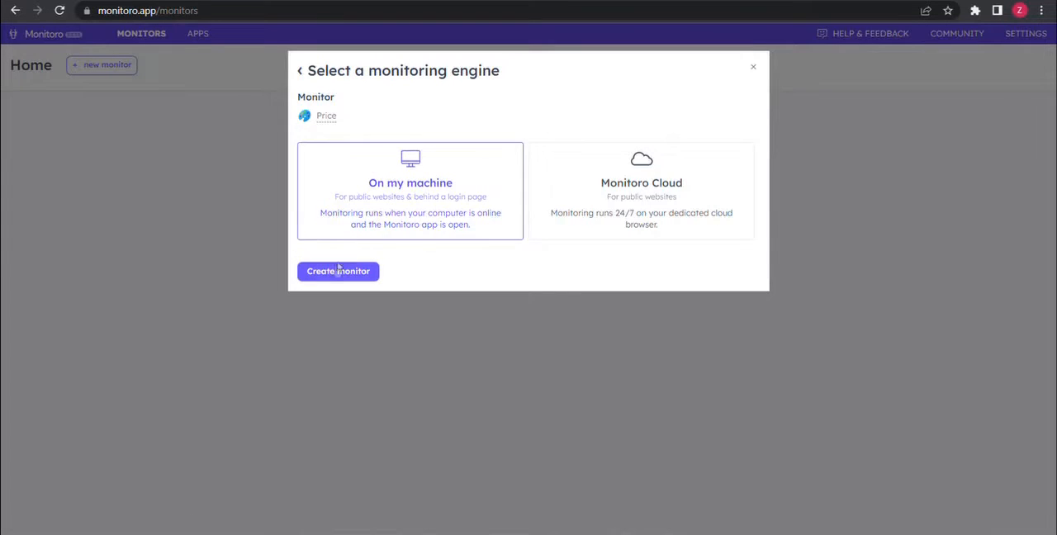
pyautogui.click(337, 271)
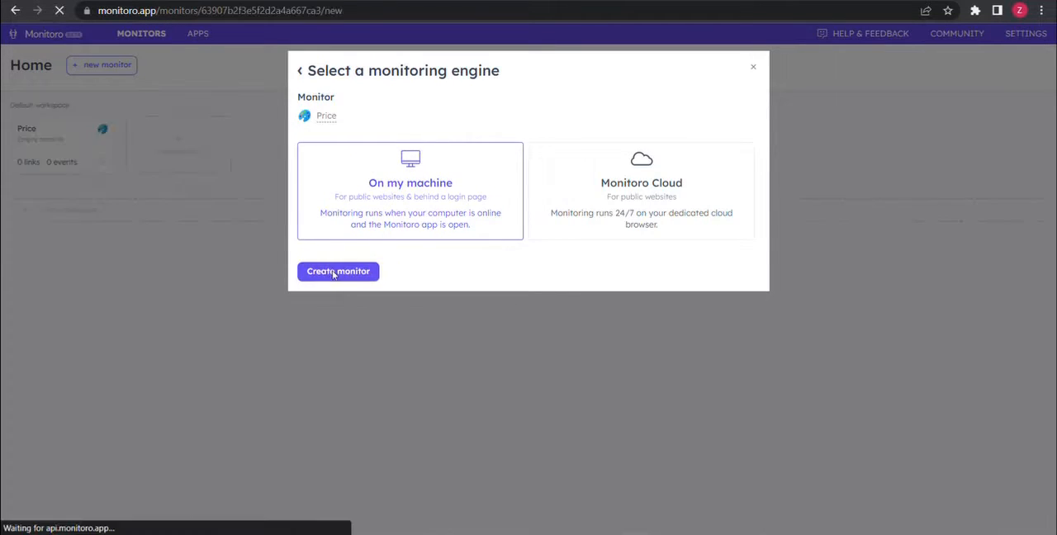
pyautogui.click(337, 271)
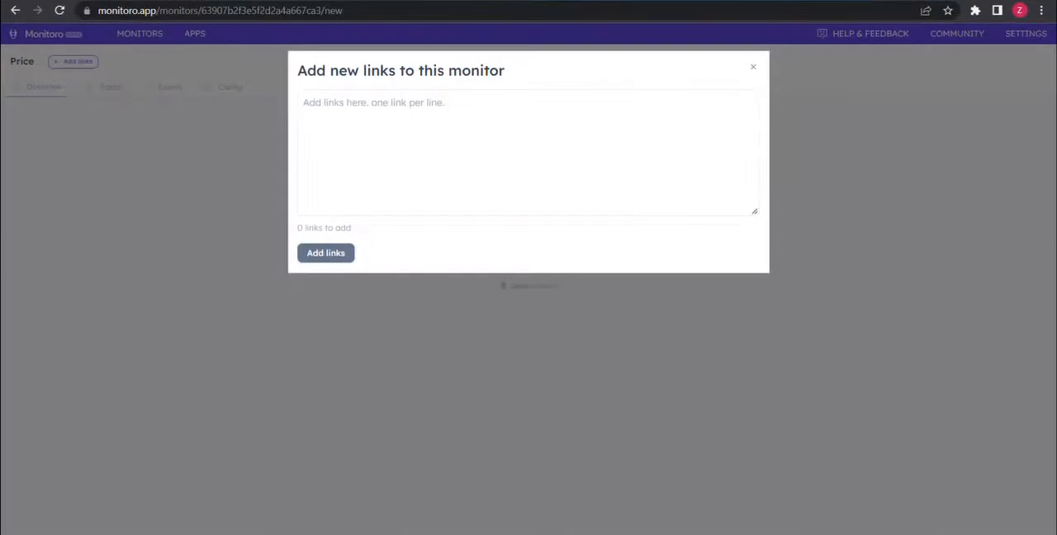
# - Add the Reebok Smiley Instapump Fury 95 product URL (GX2253) as the monitor's link
pyautogui.write('https://www.reebok.com/us/smiley-instapump-fury-95-shoes/GX2253.html')
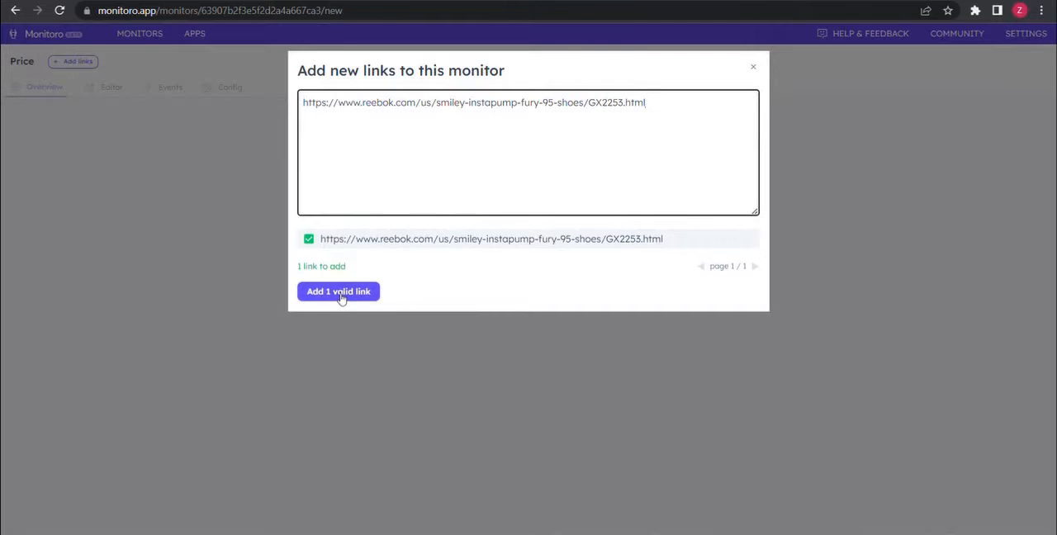
pyautogui.click(338, 291)
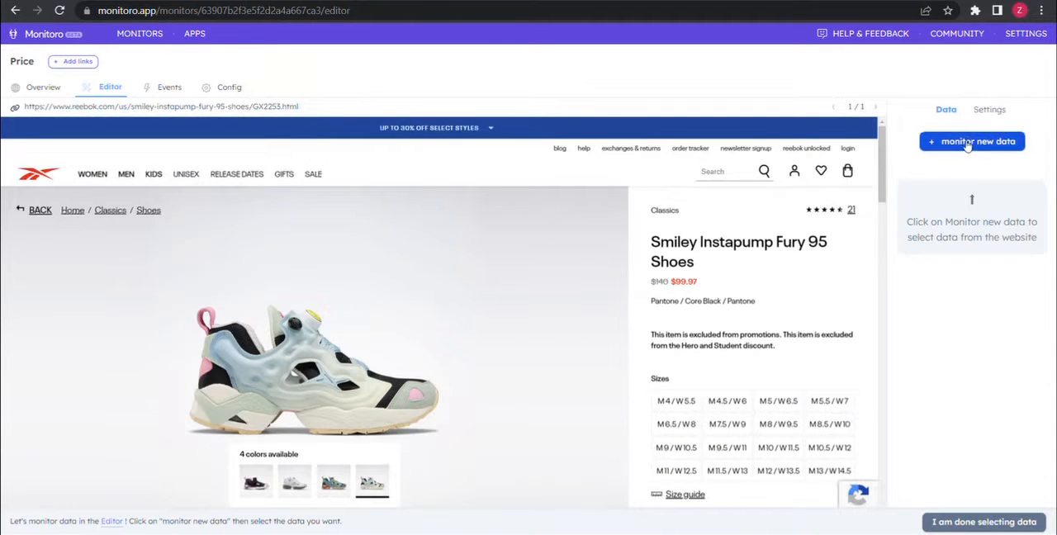
# - Monitor the shoe's Name and its $140 Price from the product page
pyautogui.click(971, 142)
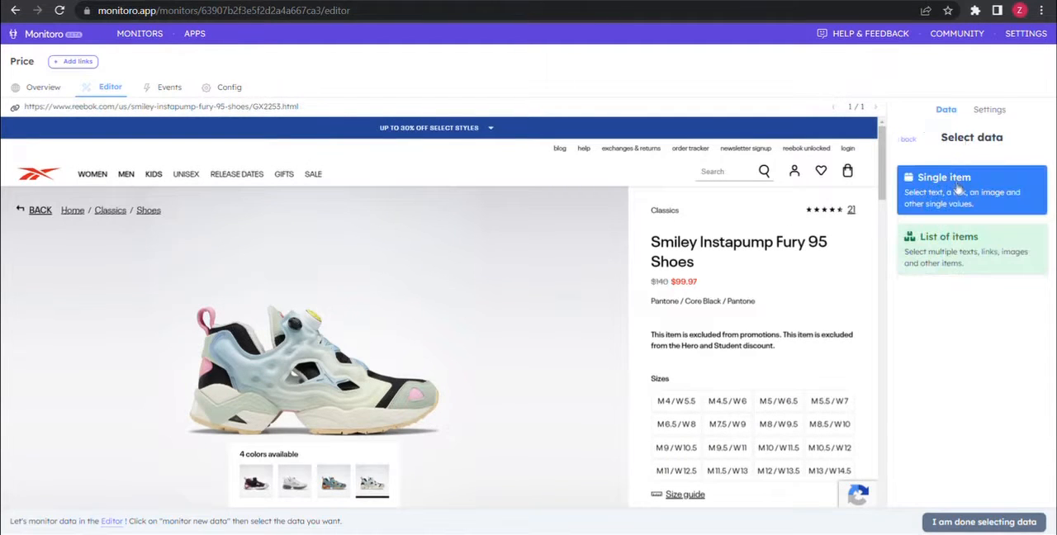
pyautogui.click(971, 190)
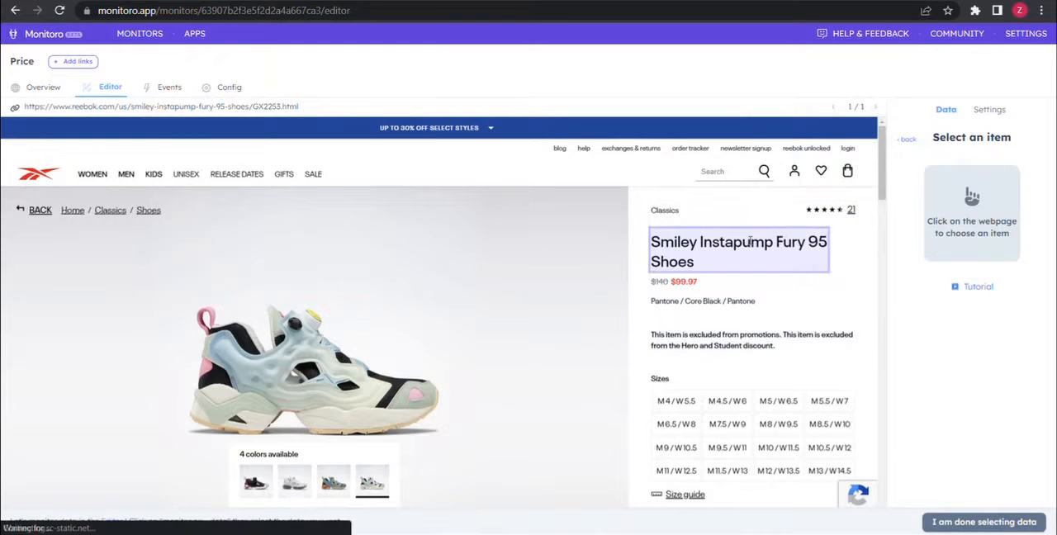
pyautogui.click(738, 251)
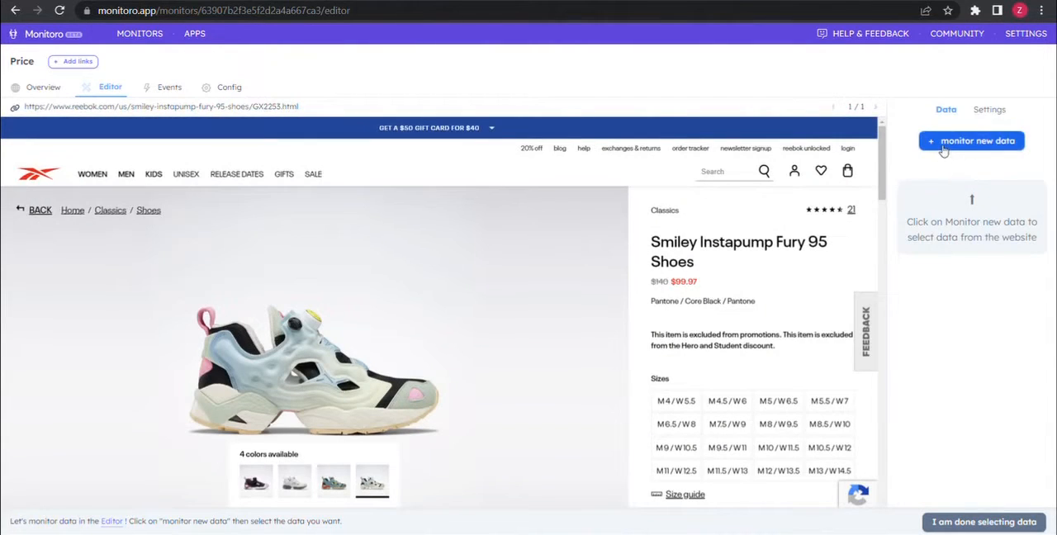
pyautogui.click(971, 140)
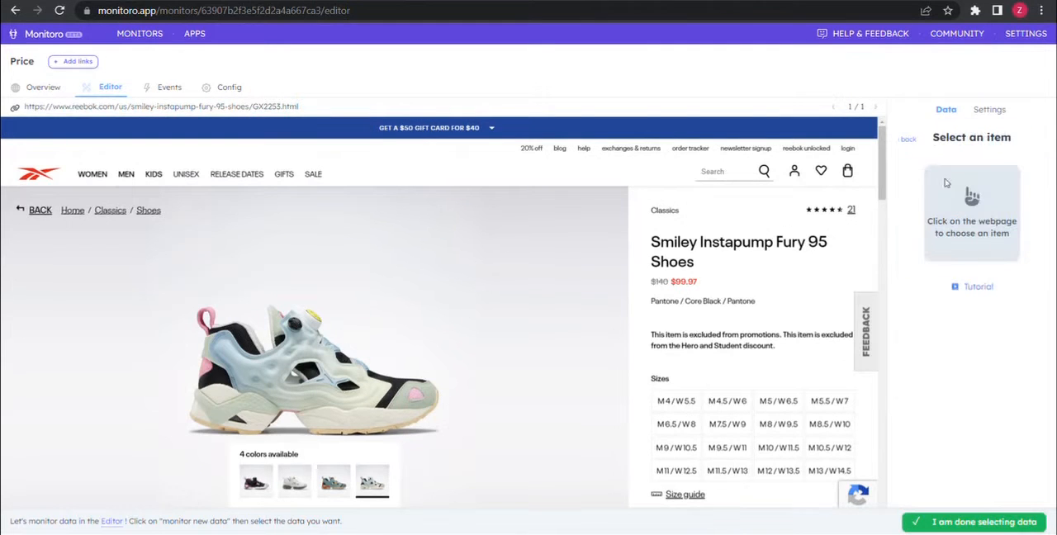
pyautogui.click(659, 281)
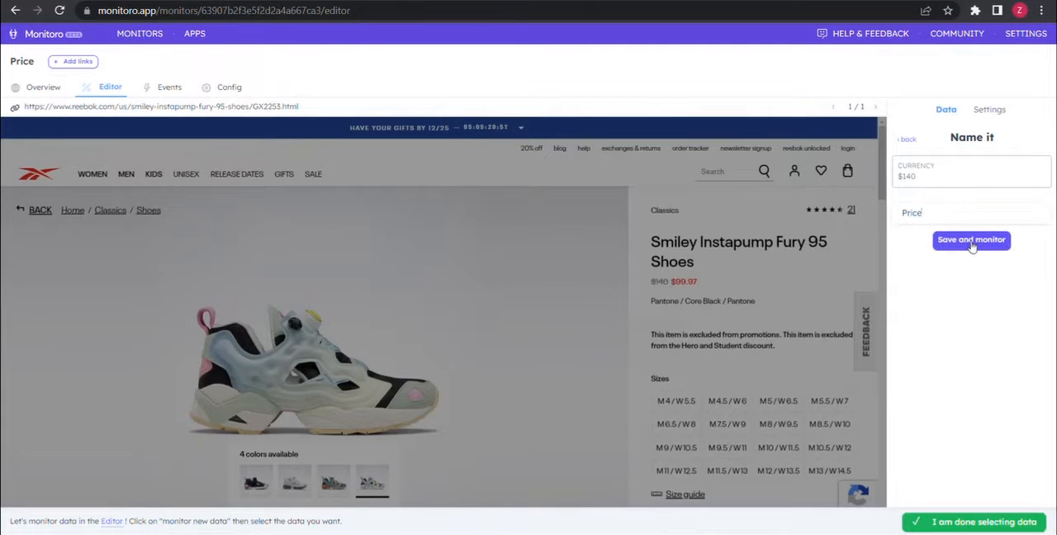
pyautogui.click(971, 241)
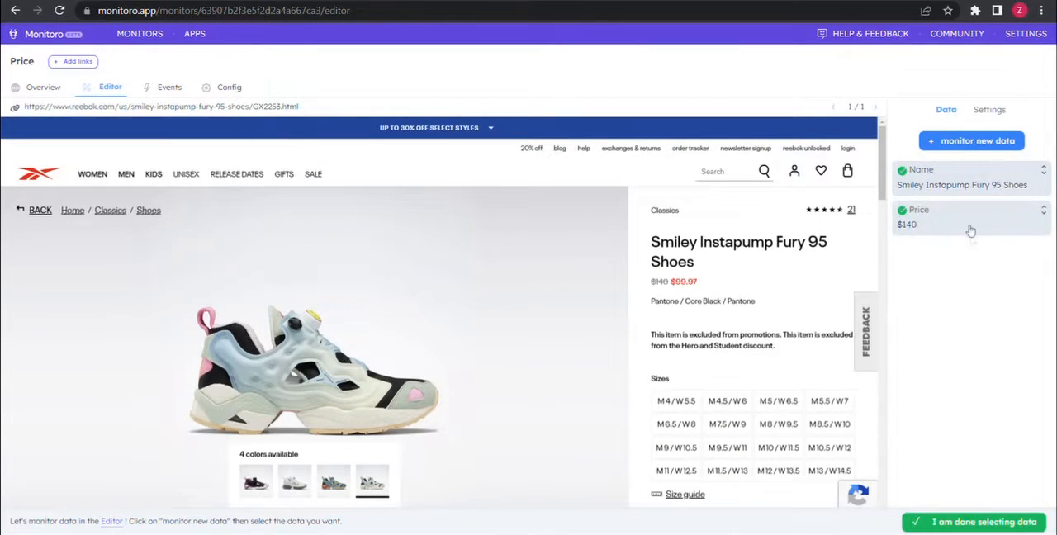
# - Monitor the colourway text (Pantone / Core Black / Pantone) as a field named Variant
pyautogui.click(971, 140)
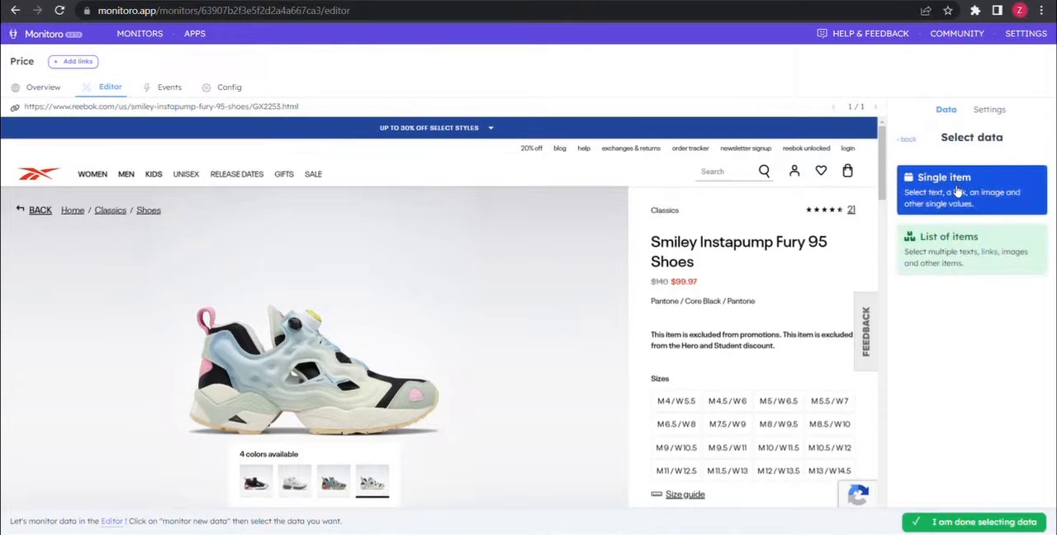
pyautogui.click(971, 188)
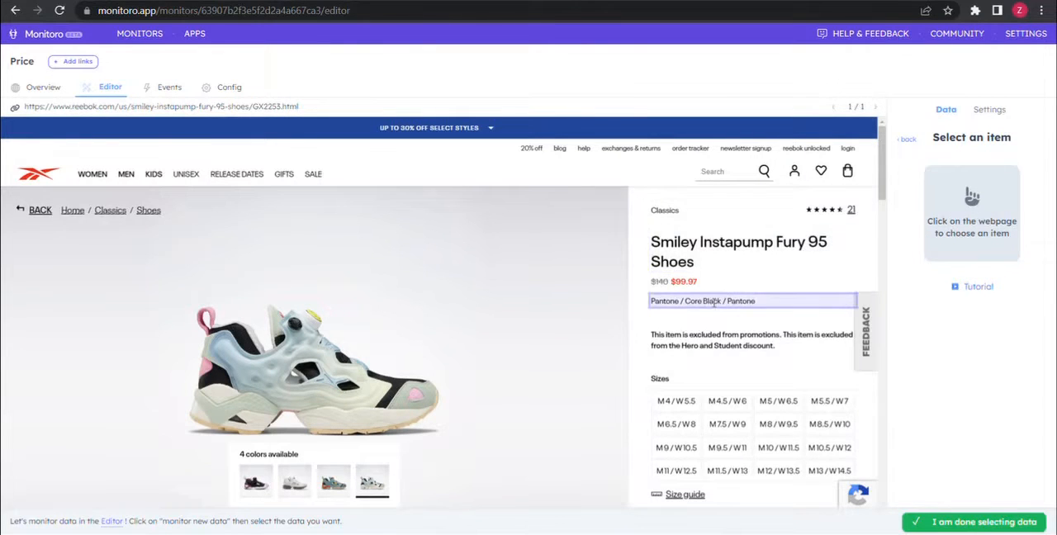
pyautogui.click(694, 301)
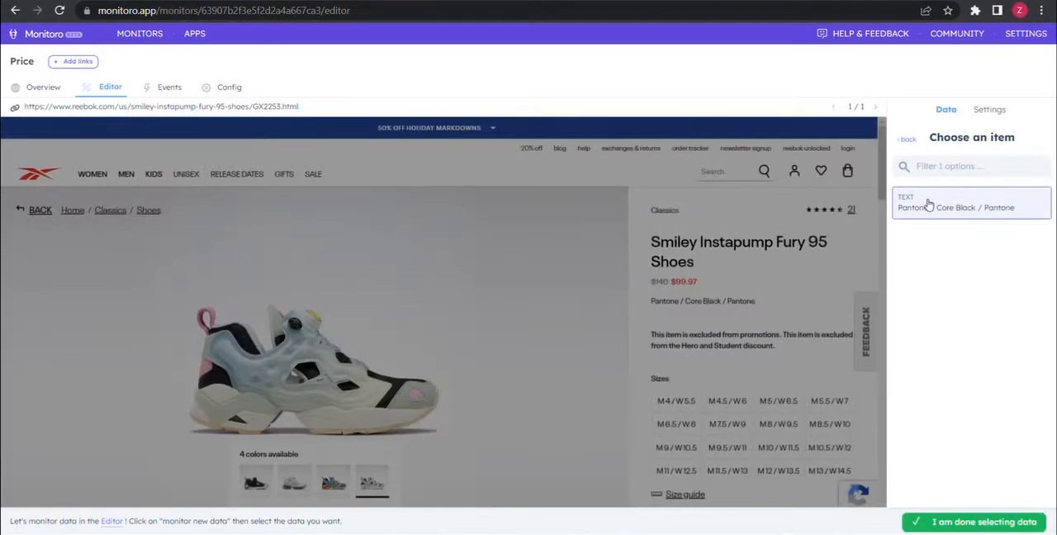
pyautogui.click(971, 201)
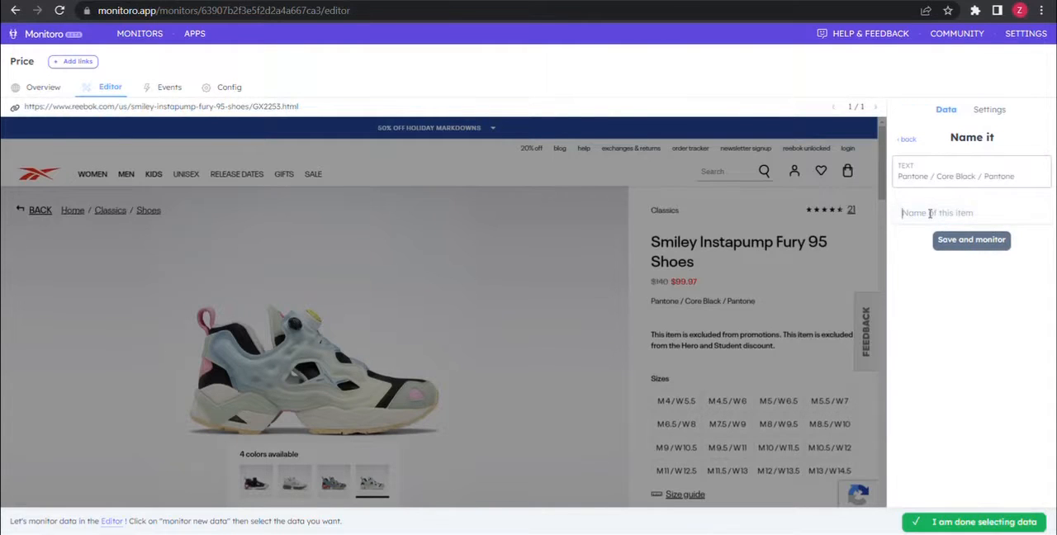
pyautogui.write('Variant')
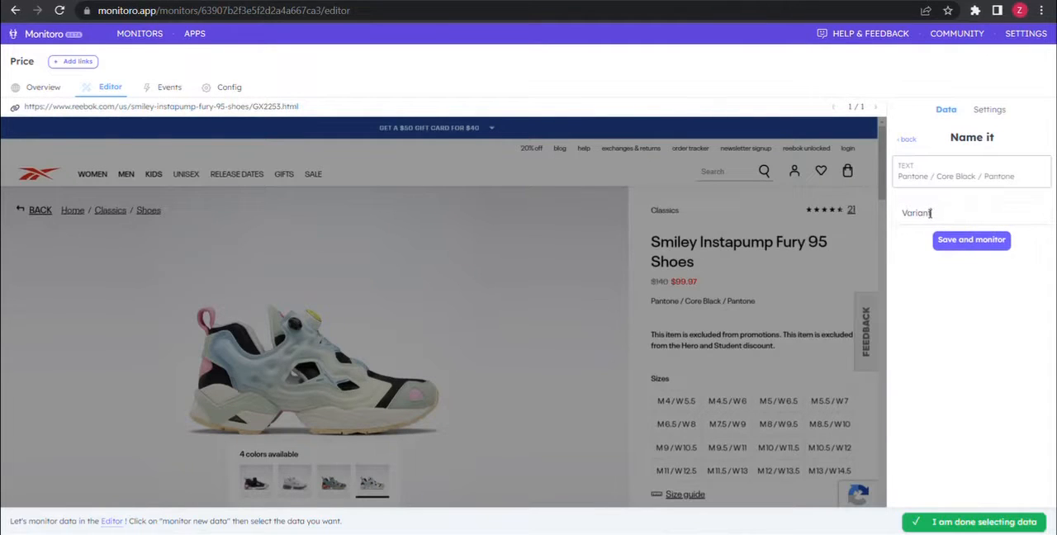
pyautogui.click(971, 239)
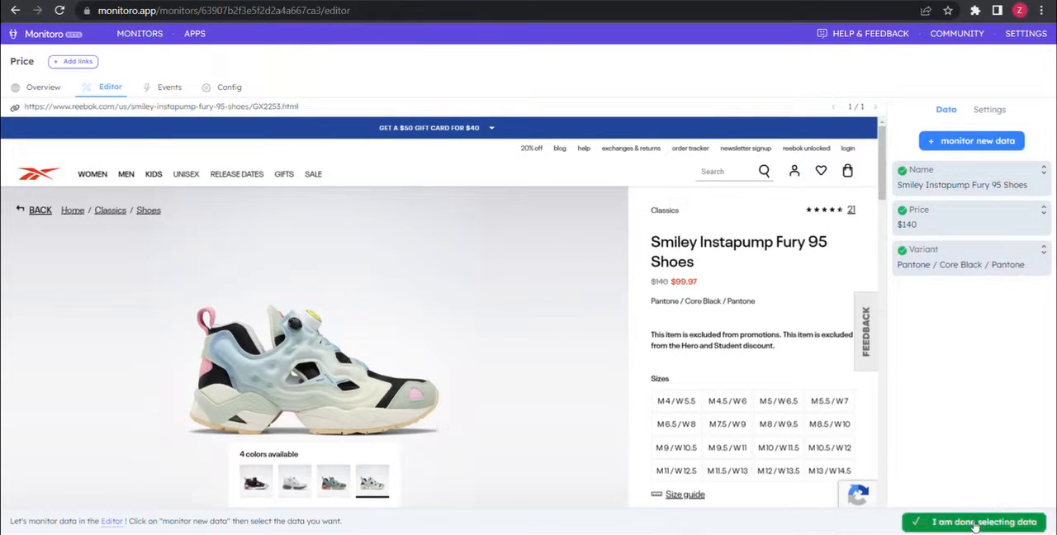
# - Finish selecting data, add an event with a change condition and begin adding its action
pyautogui.click(983, 522)
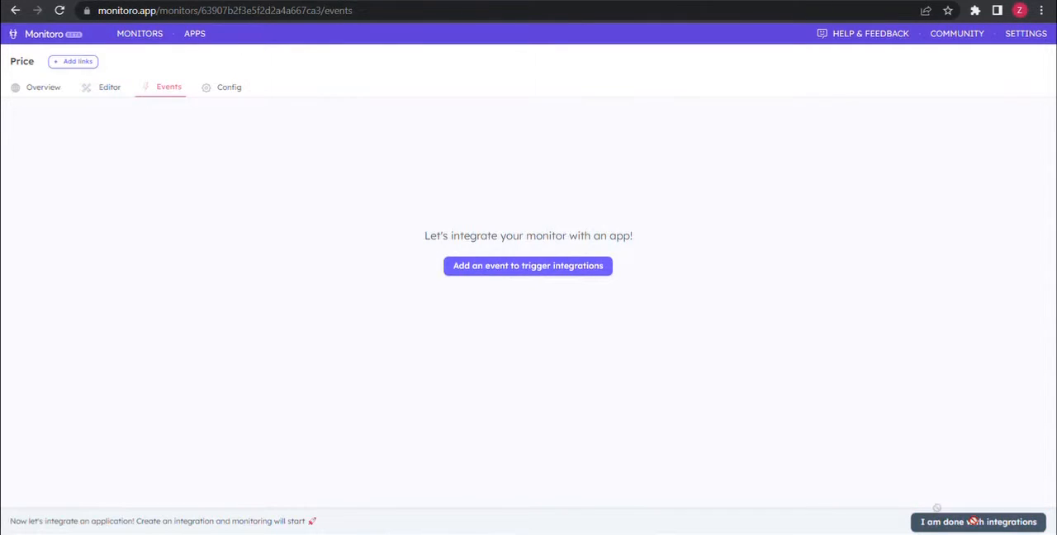
pyautogui.moveTo(568, 274)
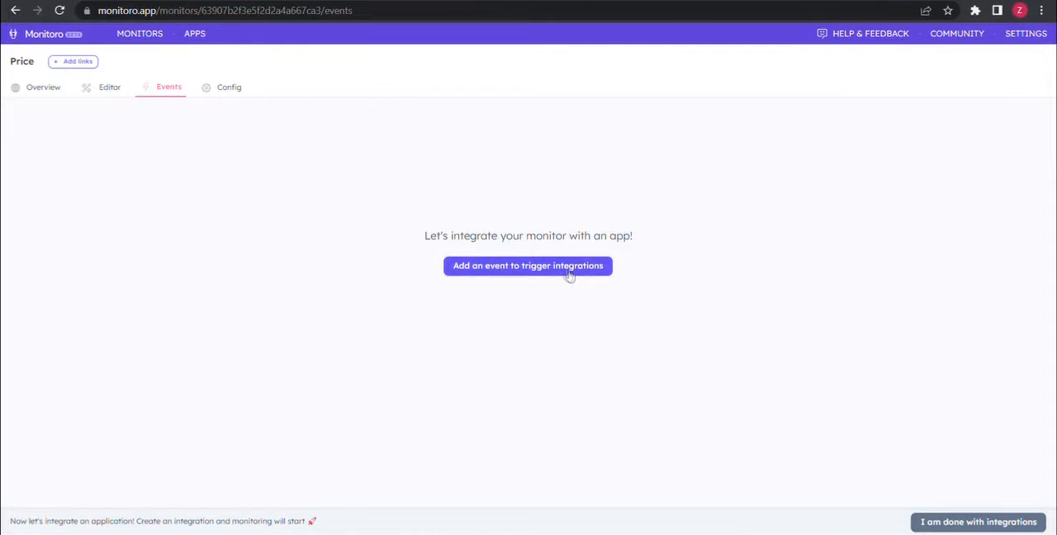
pyautogui.click(527, 265)
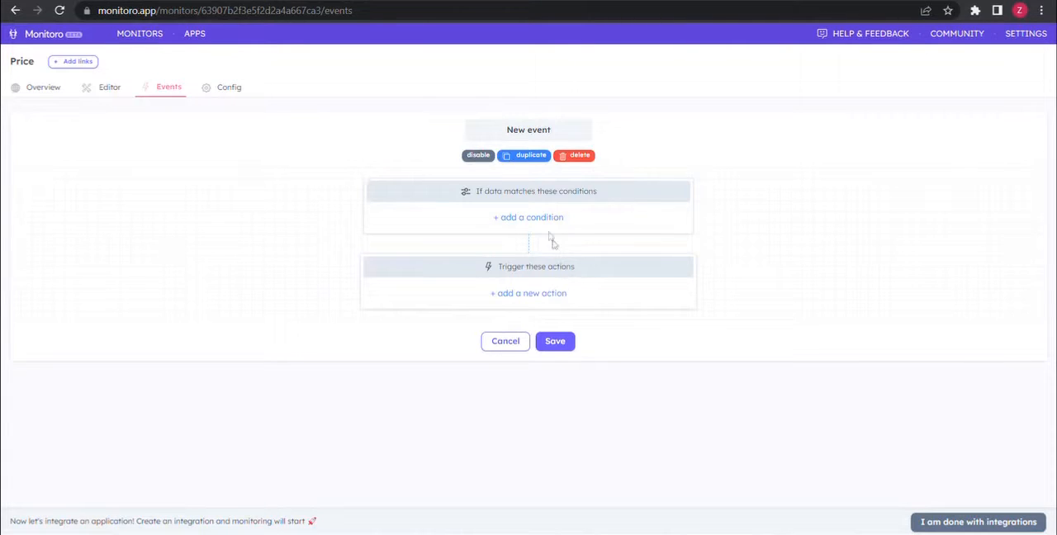
pyautogui.click(528, 218)
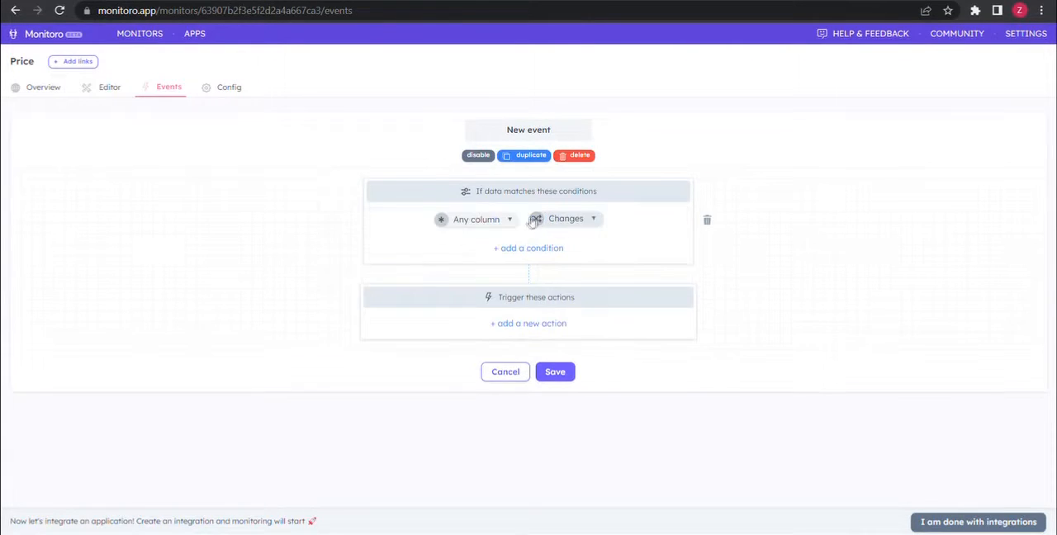
pyautogui.click(475, 218)
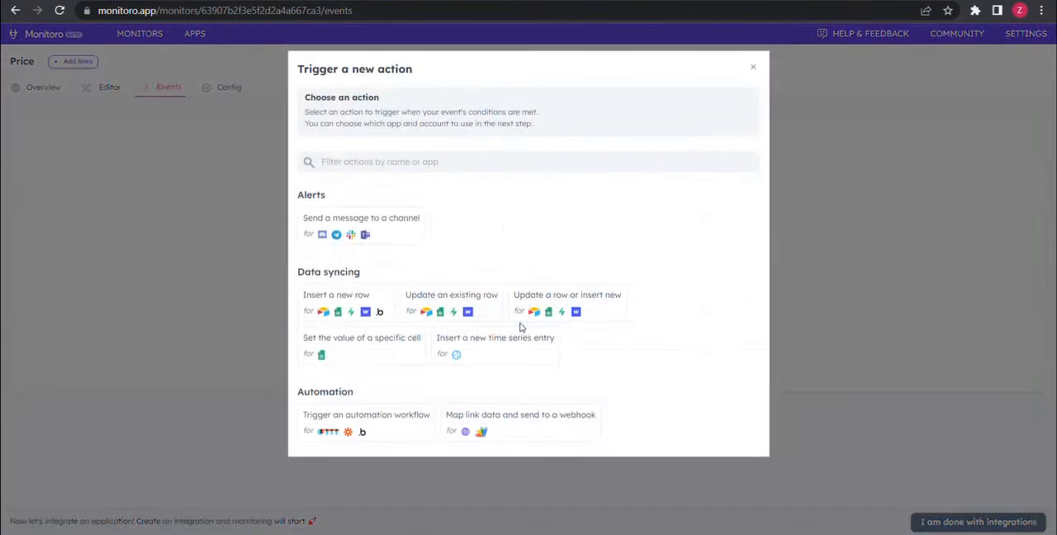
pyautogui.moveTo(397, 236)
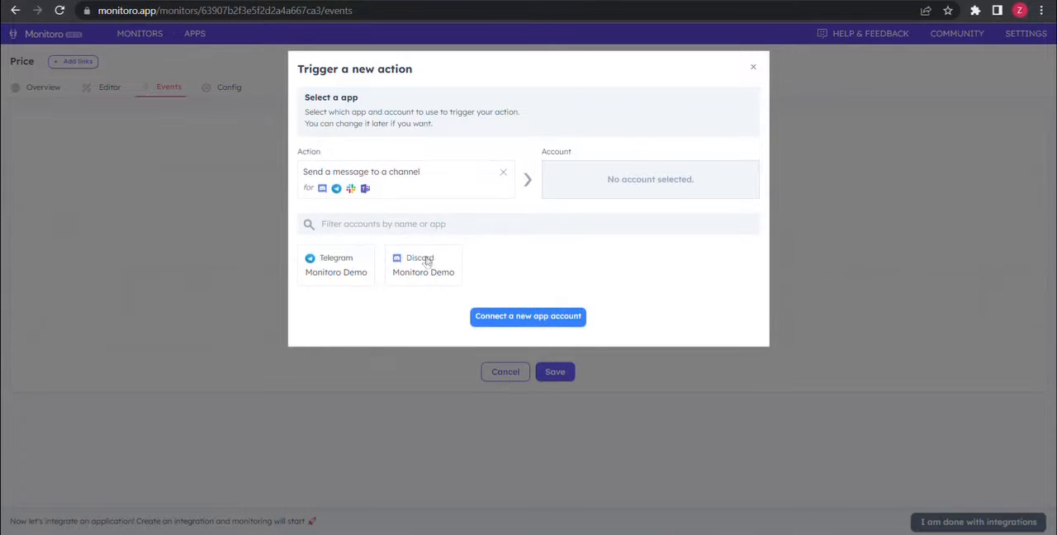
# - Send via the Monitoro Demo Discord account to #general, inserting the Name field
pyautogui.click(423, 265)
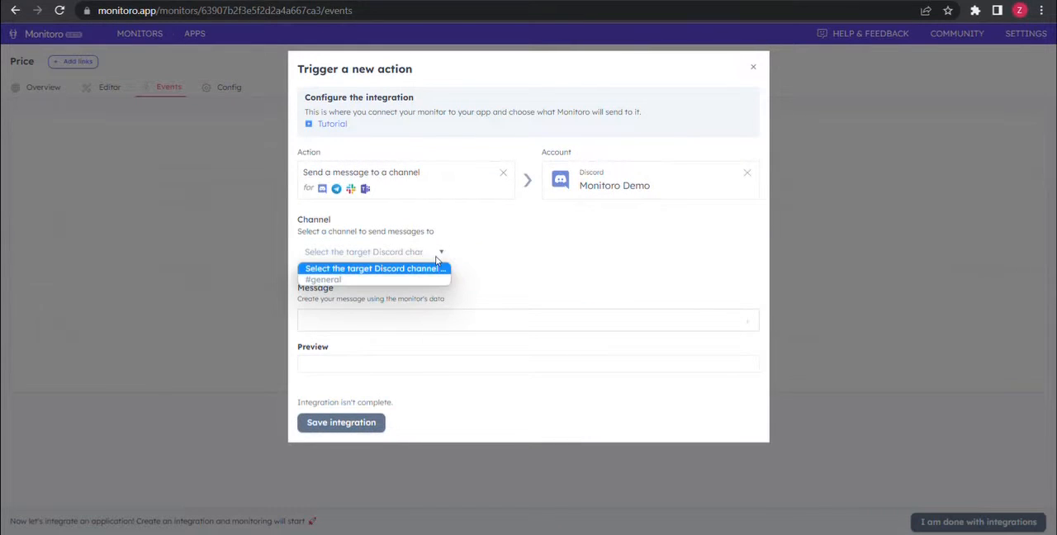
pyautogui.click(324, 280)
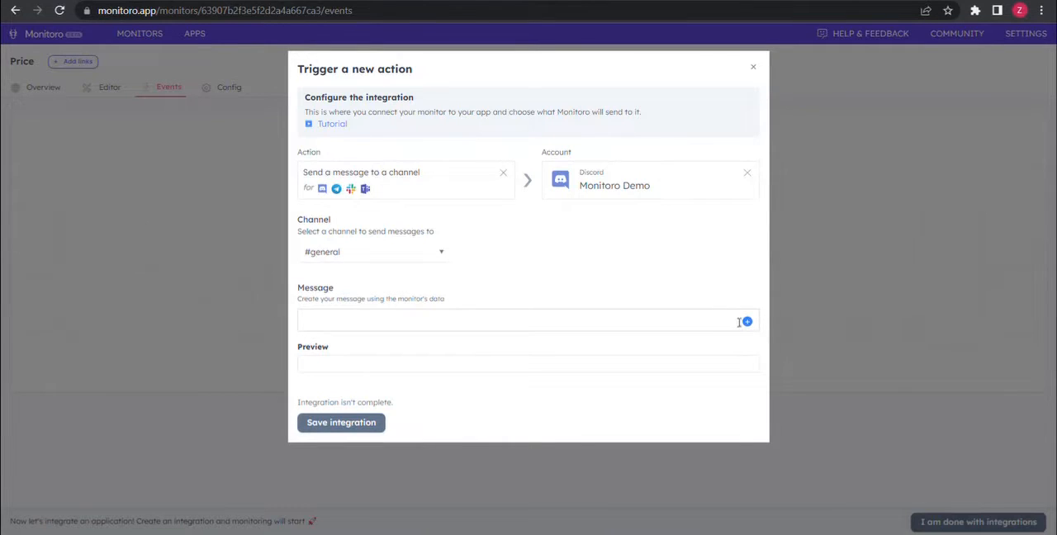
pyautogui.click(747, 321)
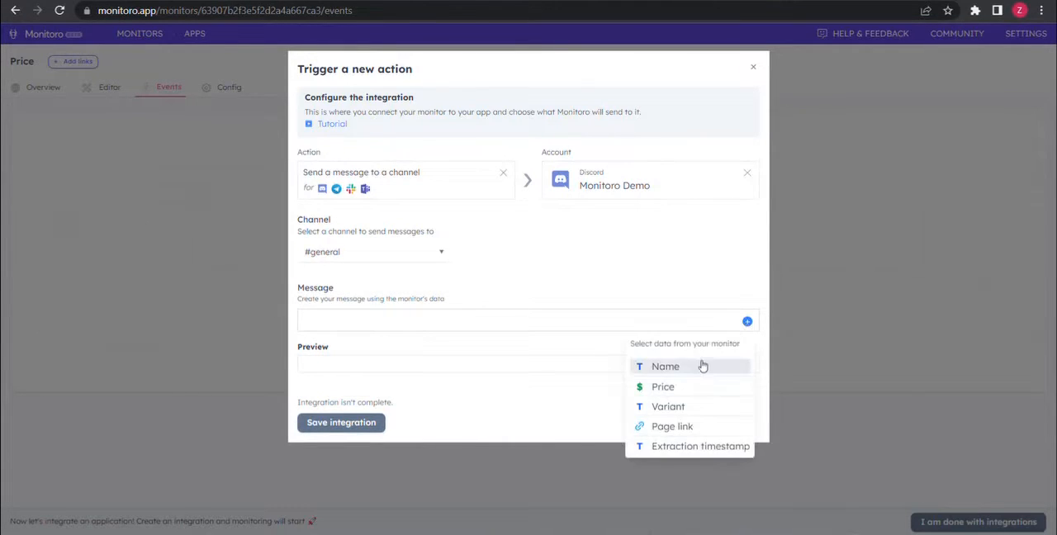
pyautogui.click(666, 366)
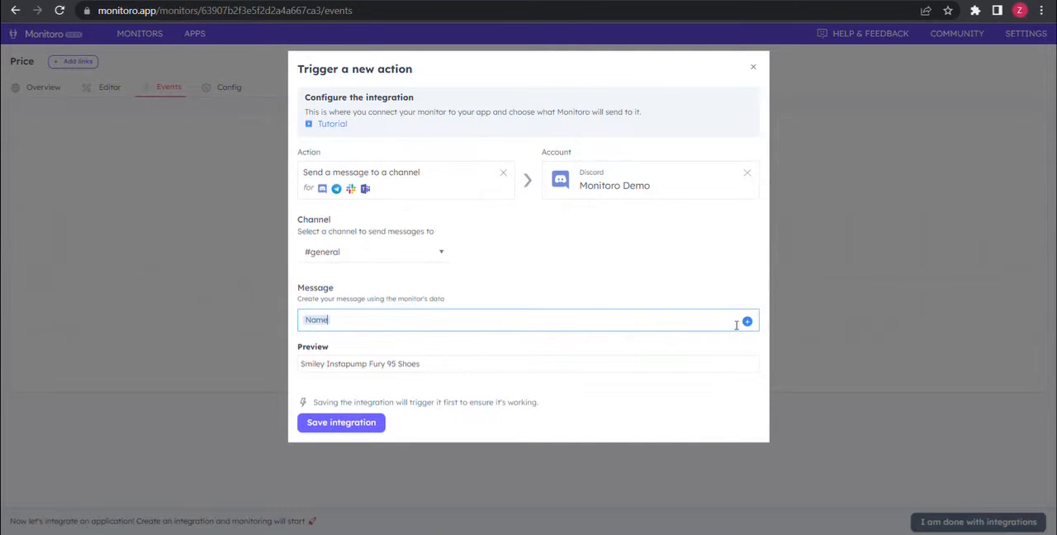
# - Insert the Price and Variant fields into the message and save the integration for testing
pyautogui.click(747, 320)
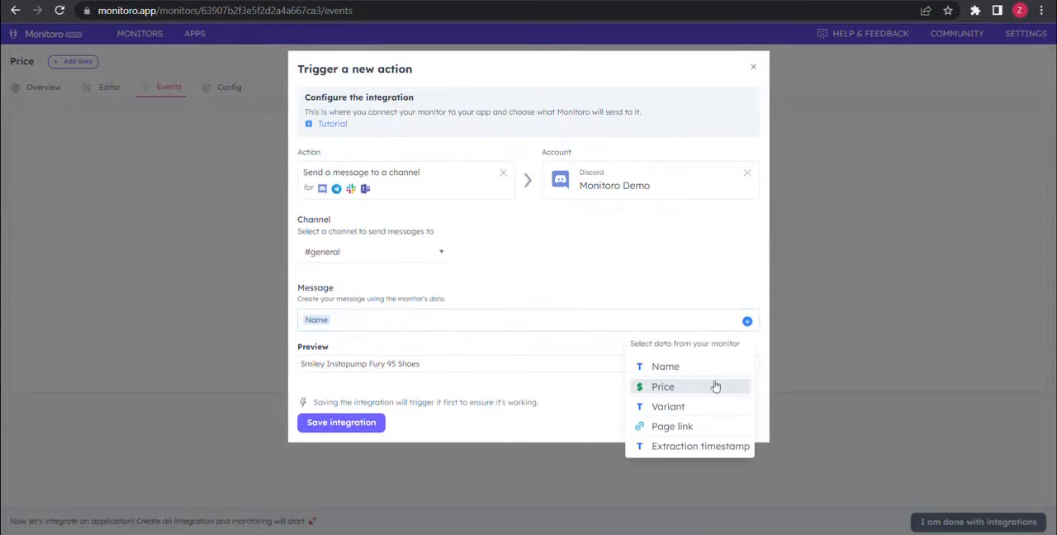
pyautogui.click(662, 386)
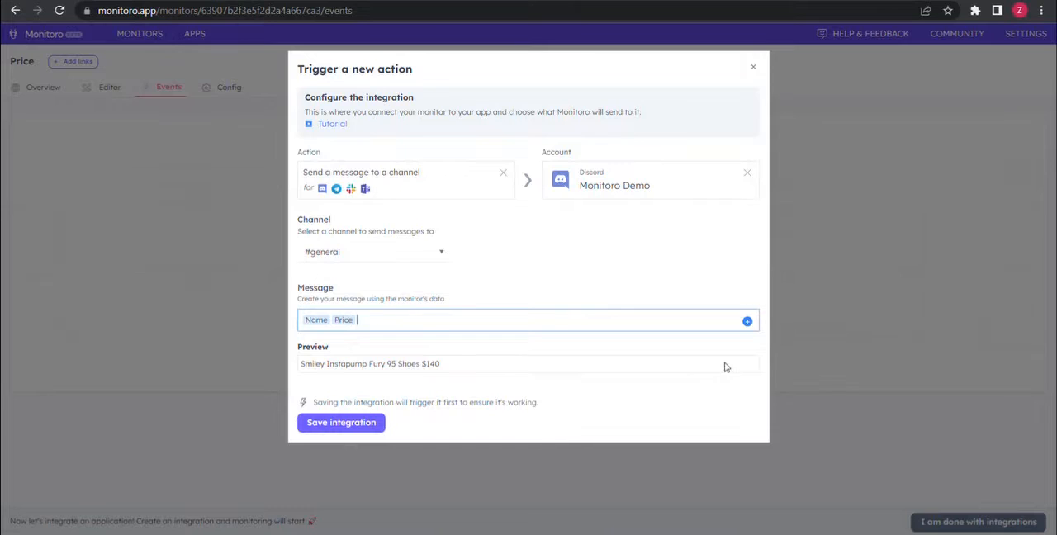
pyautogui.click(746, 321)
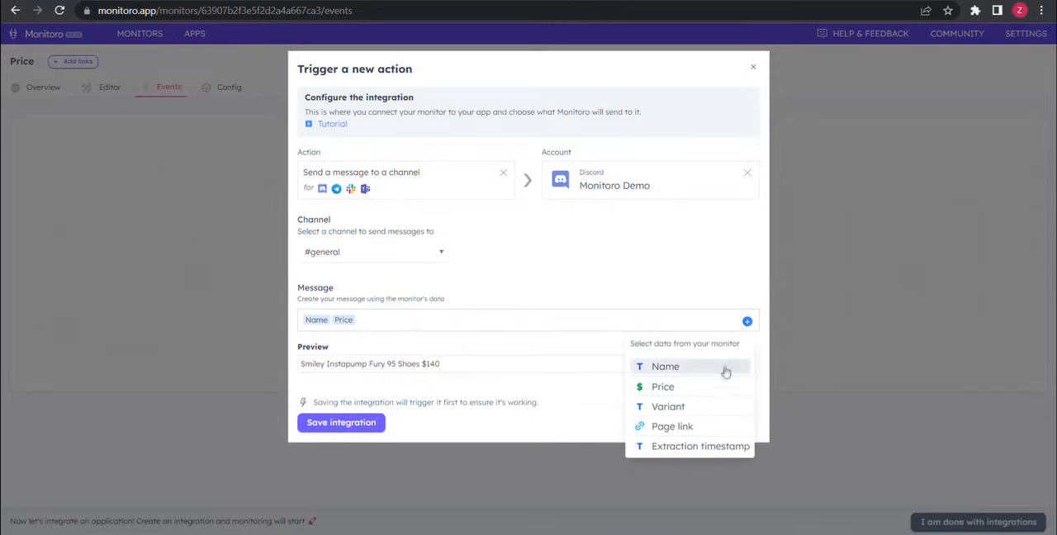
pyautogui.click(666, 406)
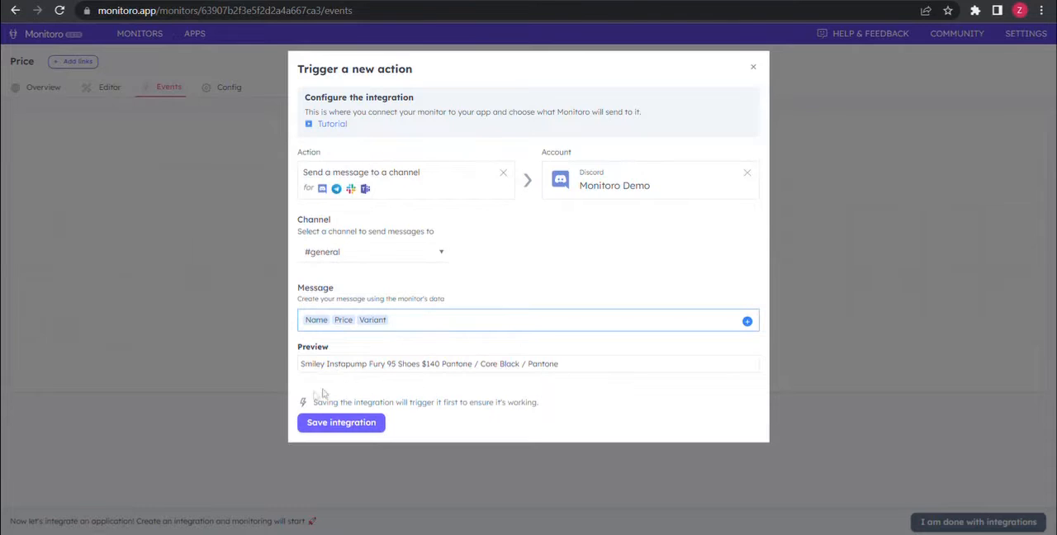
pyautogui.click(340, 423)
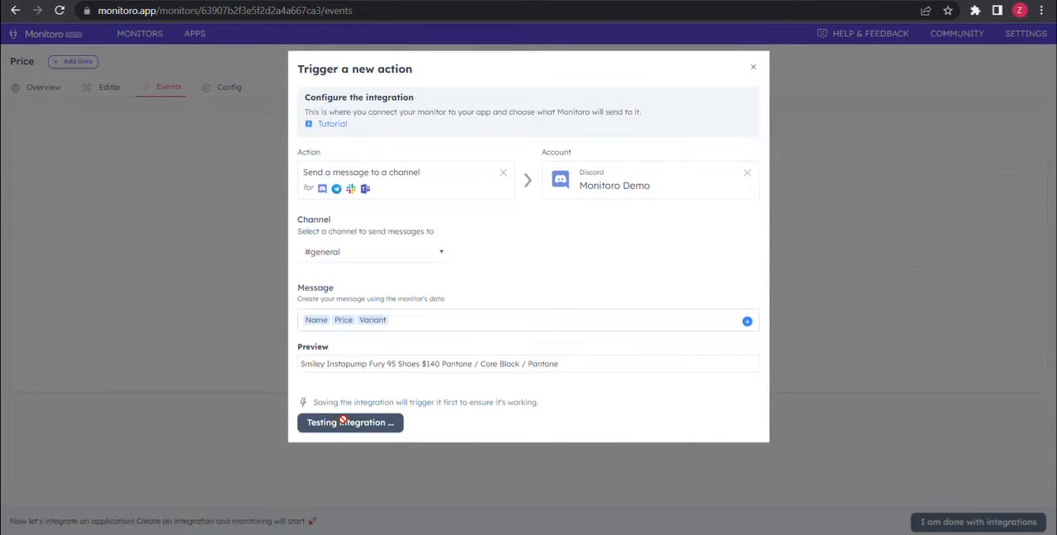
# - Rename the event to Price and save it
pyautogui.click(351, 423)
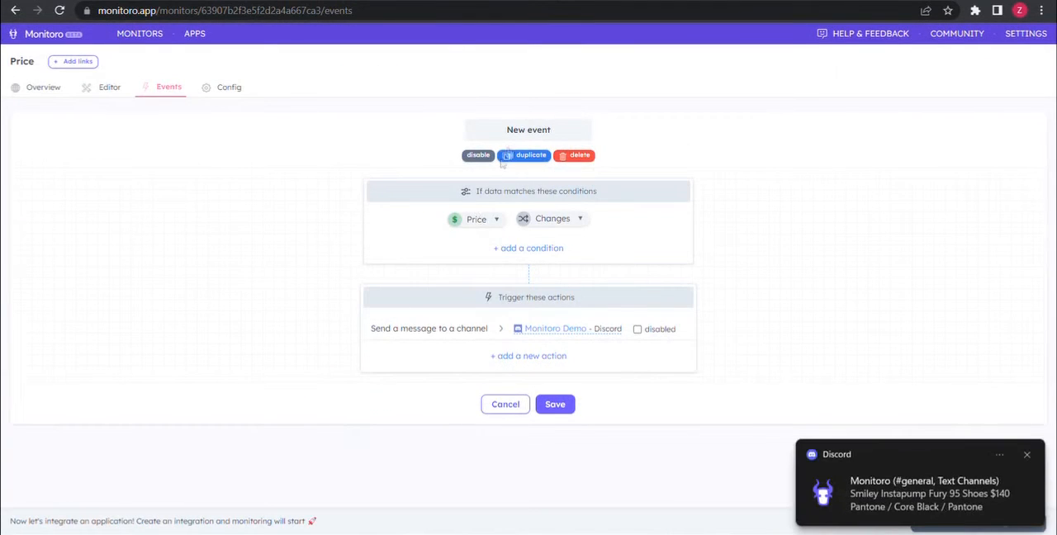
pyautogui.click(528, 128)
pyautogui.write('Price')
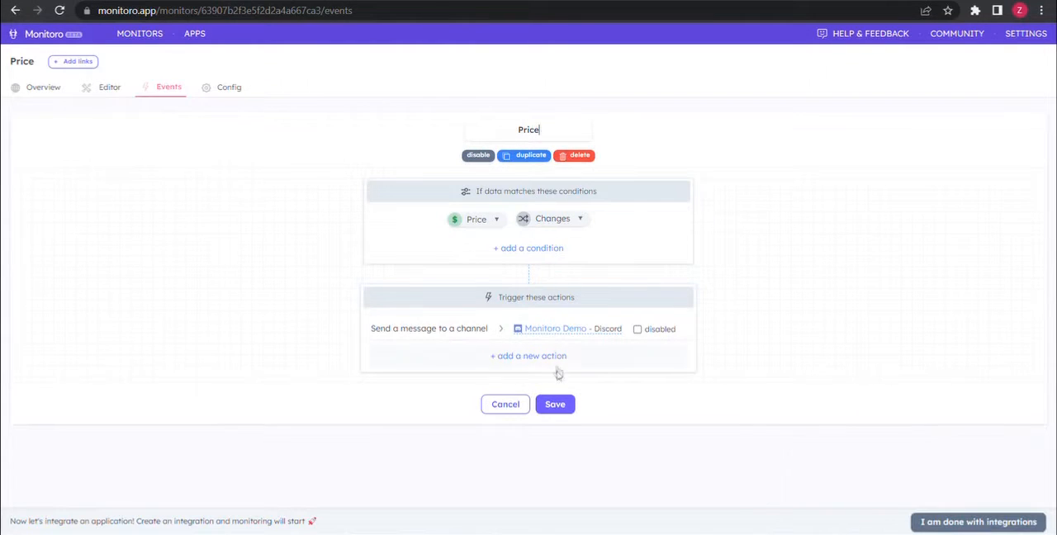
pyautogui.click(555, 403)
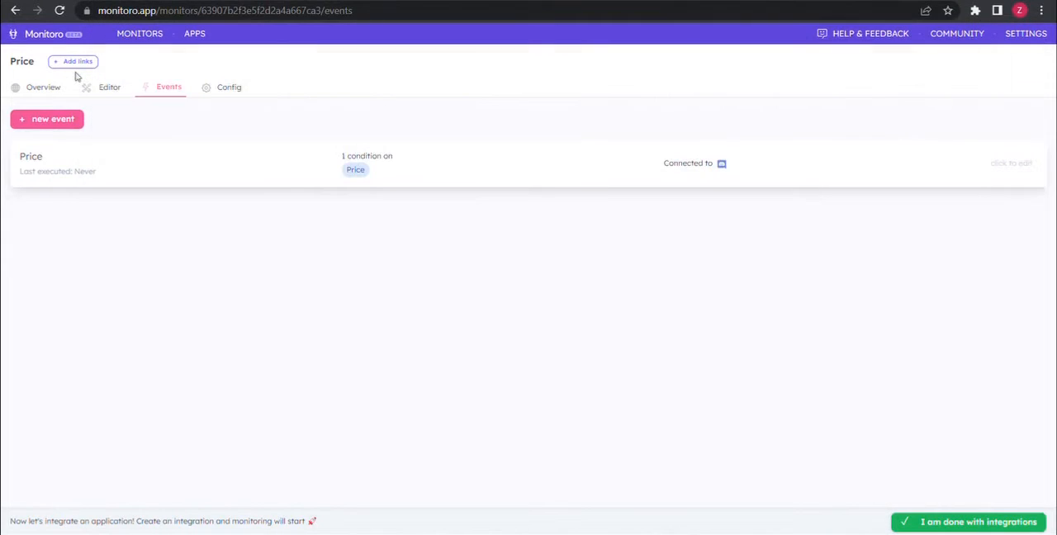
# - Add the Hurrikaze II, Experiment 4 Fury Trail and Panini Question Mid URLs as three more links
pyautogui.click(76, 61)
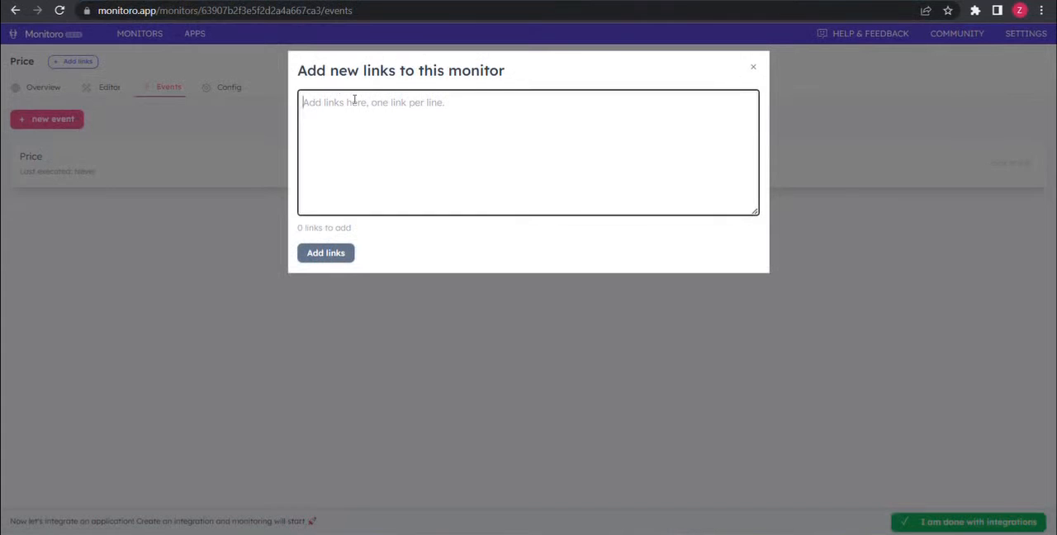
pyautogui.write('https://www.reebok.com/us/hurrikaze-ii-men-s-basketball-shoes/GZ1566.html')
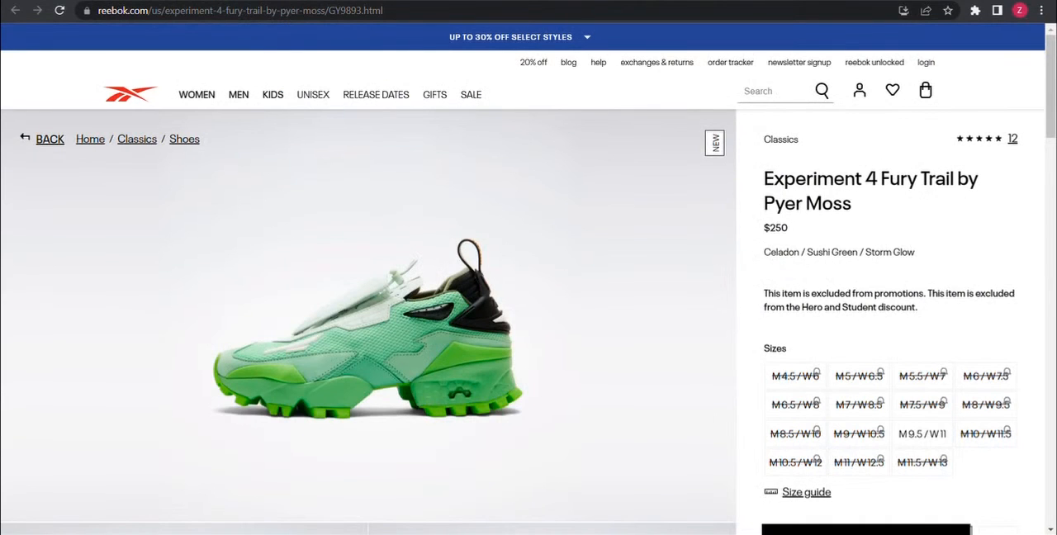
pyautogui.click(240, 13)
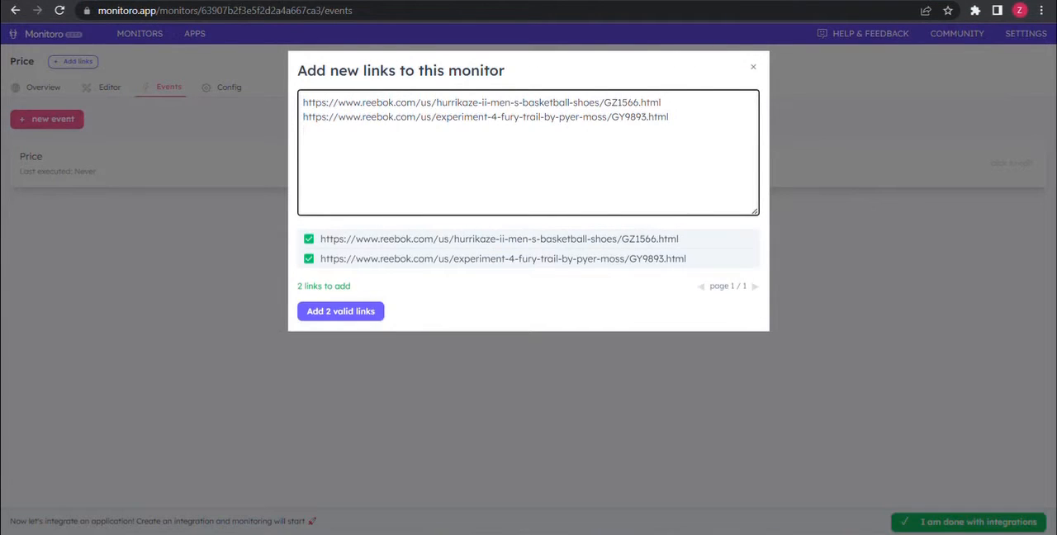
pyautogui.write('https://www.reebok.com/us/panini-question-mid-basketball-shoes/HQ4135.html')
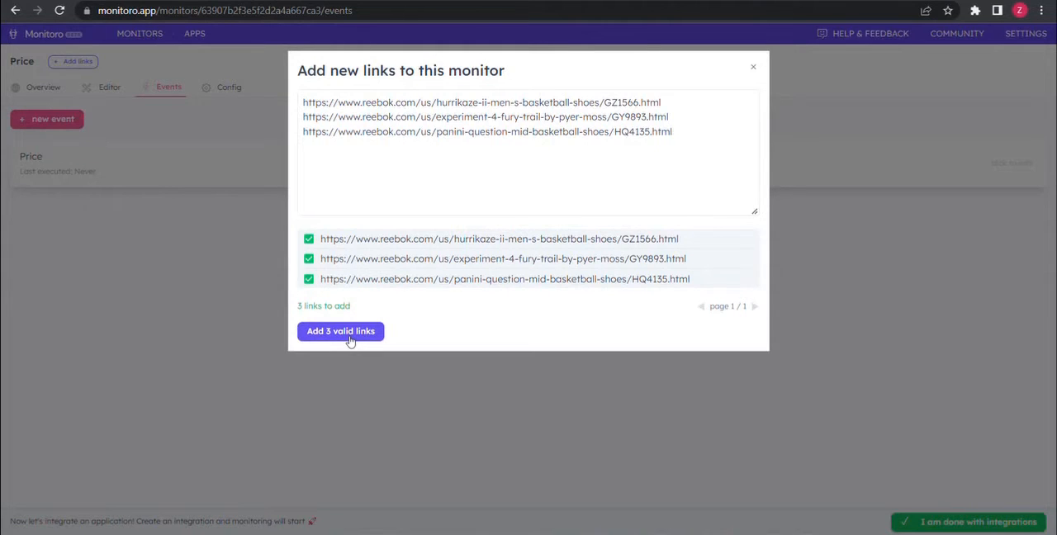
pyautogui.click(341, 330)
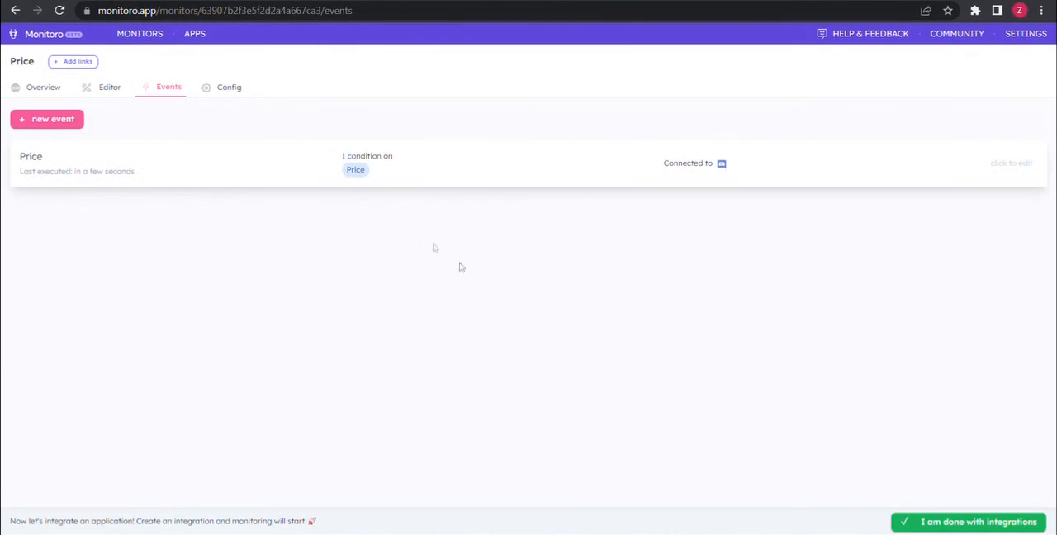
pyautogui.moveTo(951, 495)
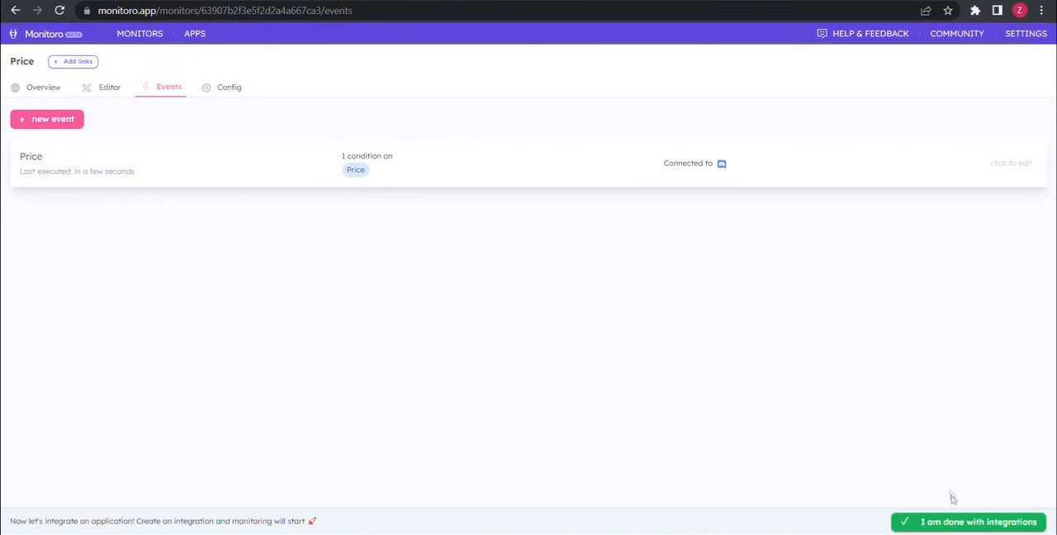
pyautogui.moveTo(959, 523)
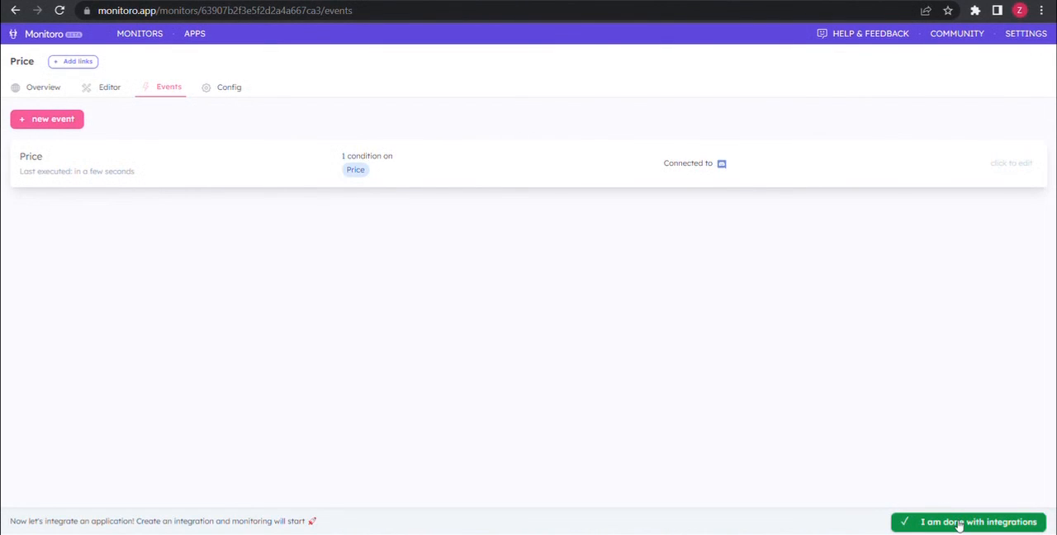
# - Confirm integrations are done and dismiss the ready-for-monitoring popup to show the live Price monitor table
pyautogui.click(966, 523)
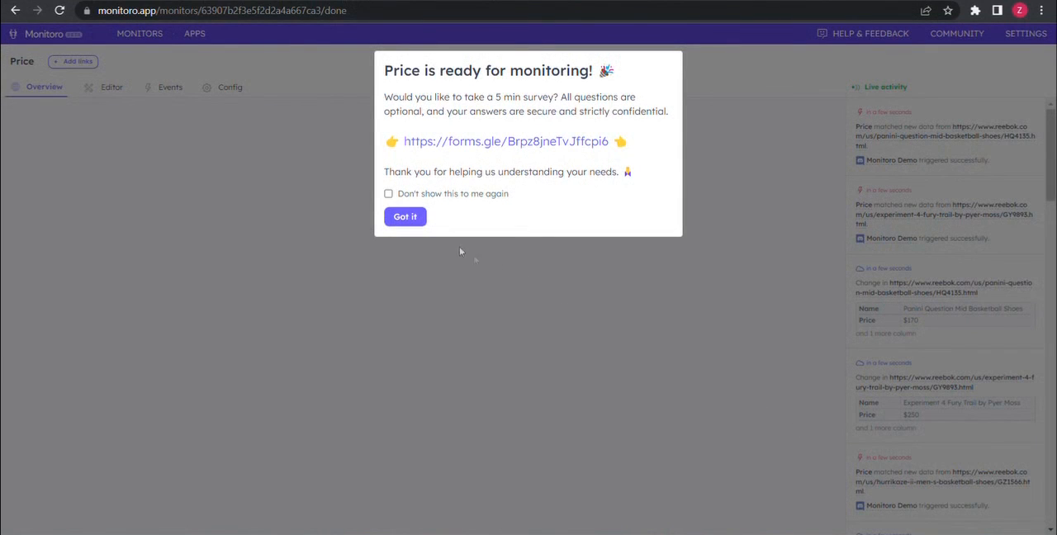
pyautogui.click(405, 216)
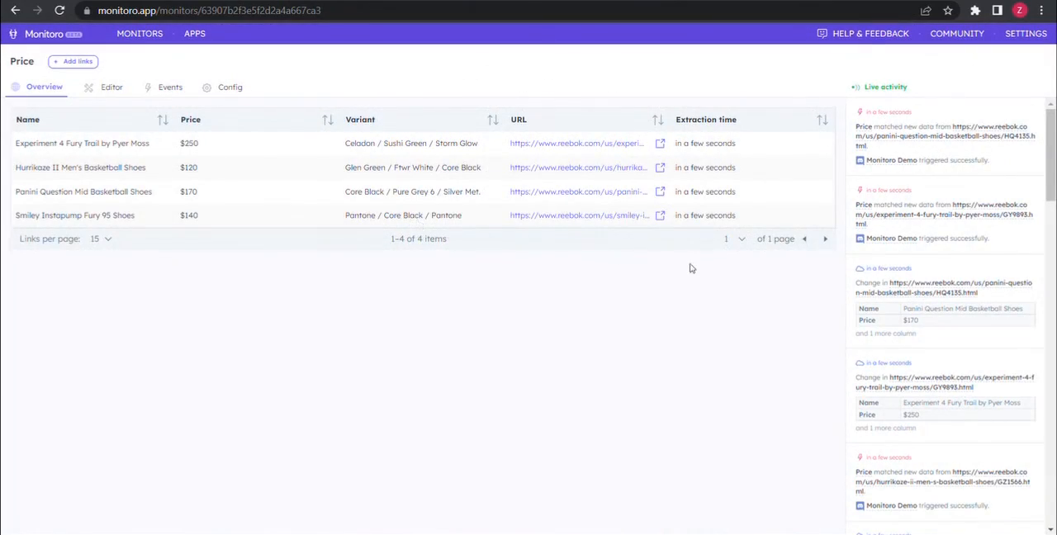